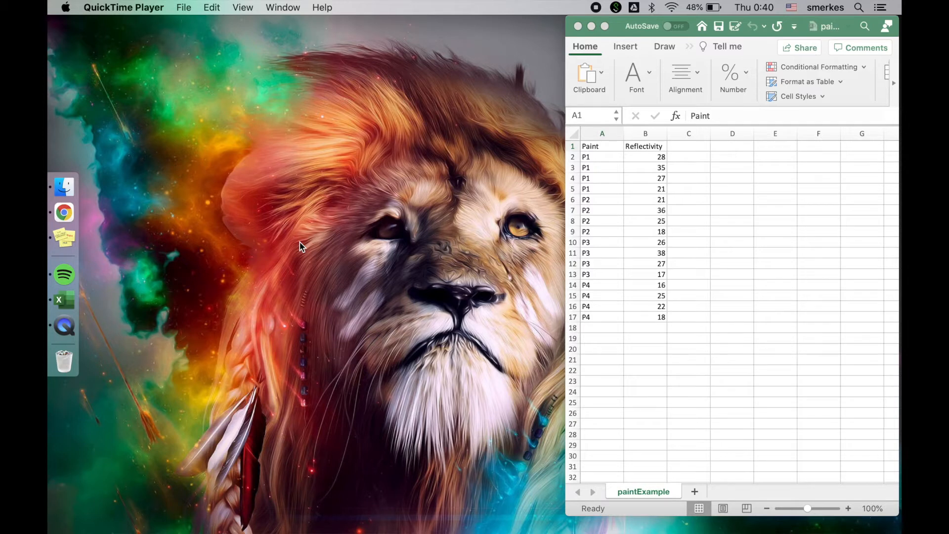
mouse_move(644, 225)
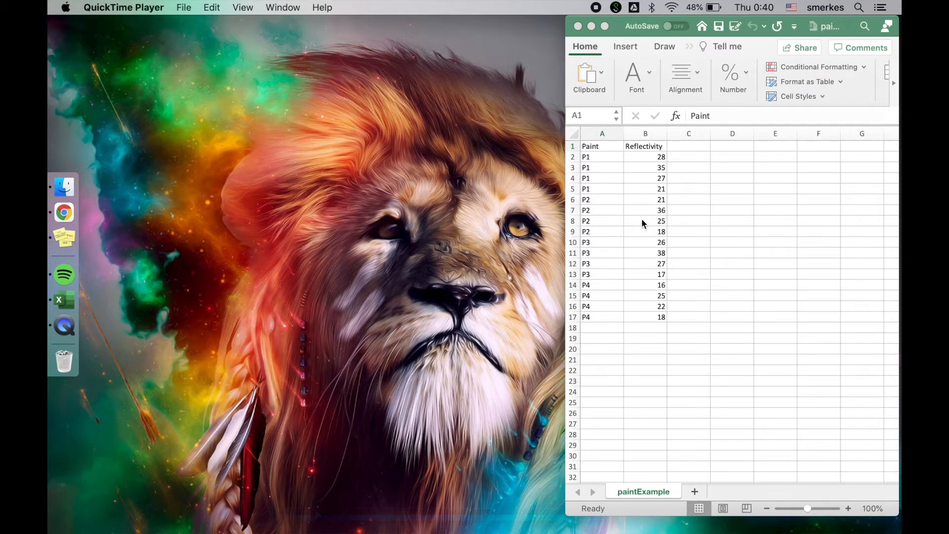
mouse_move(656, 229)
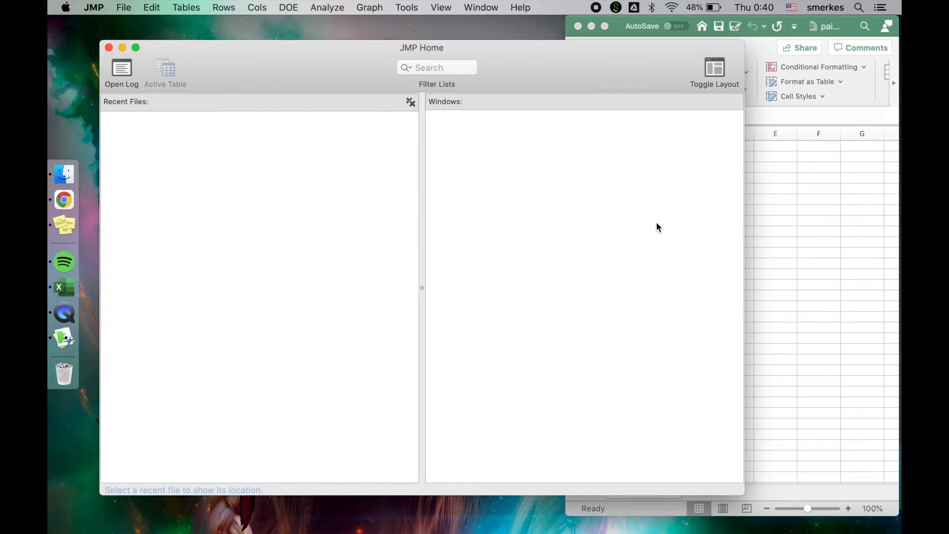
mouse_move(573, 248)
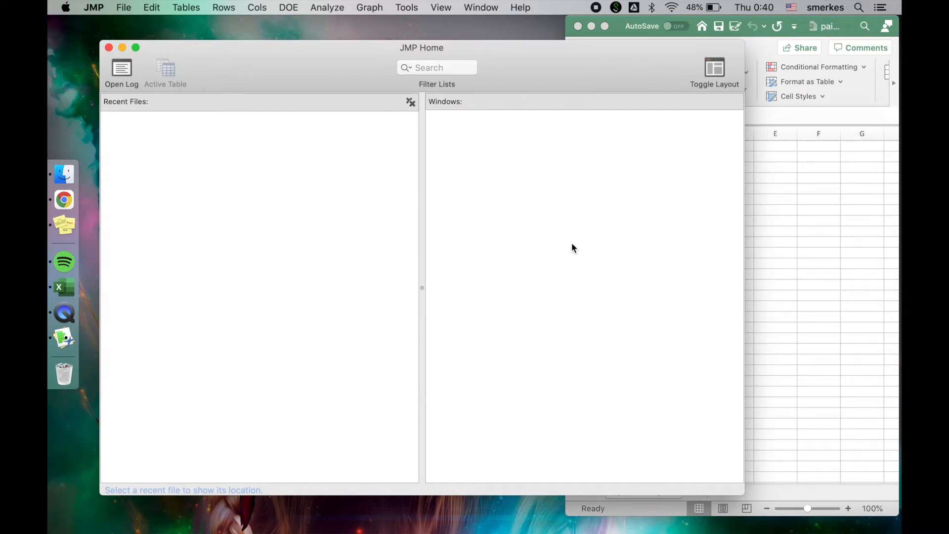
mouse_move(291, 200)
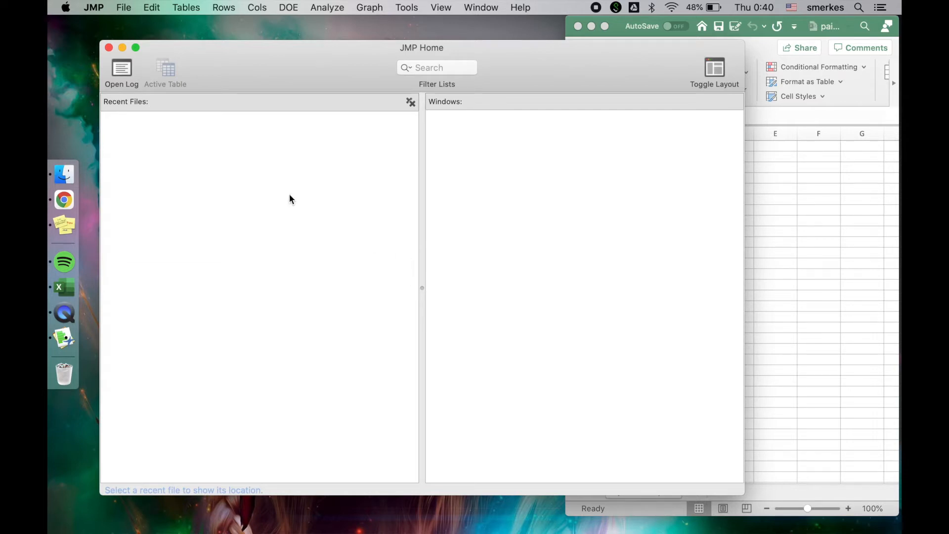
mouse_move(382, 158)
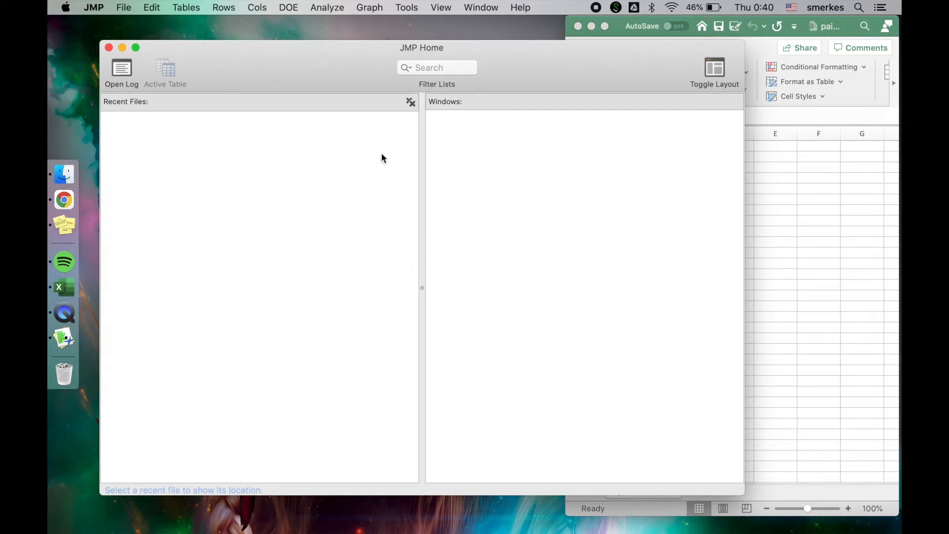
mouse_move(228, 176)
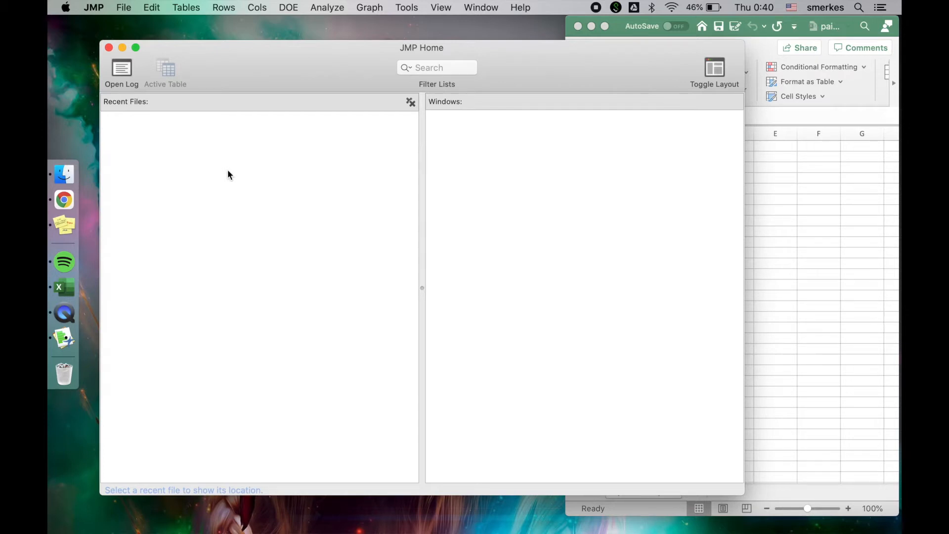
mouse_move(541, 224)
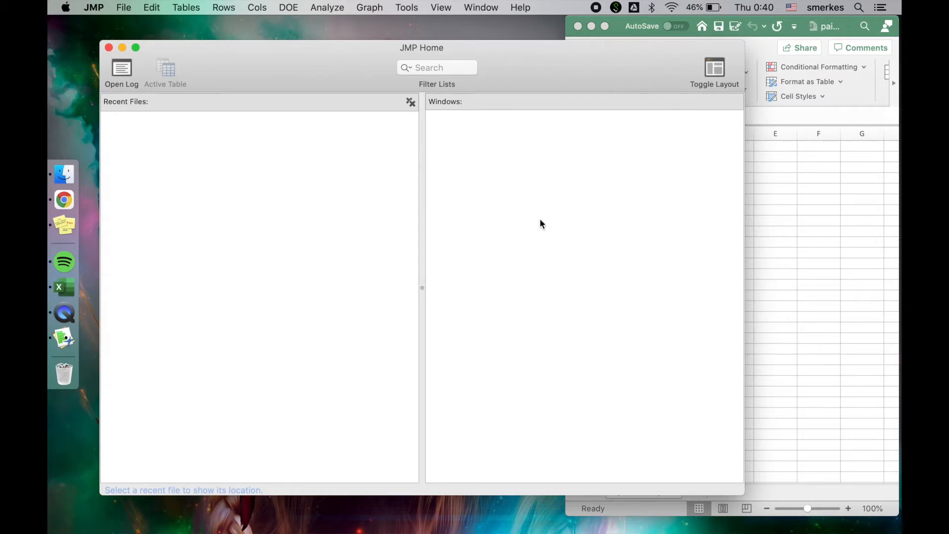
mouse_move(608, 195)
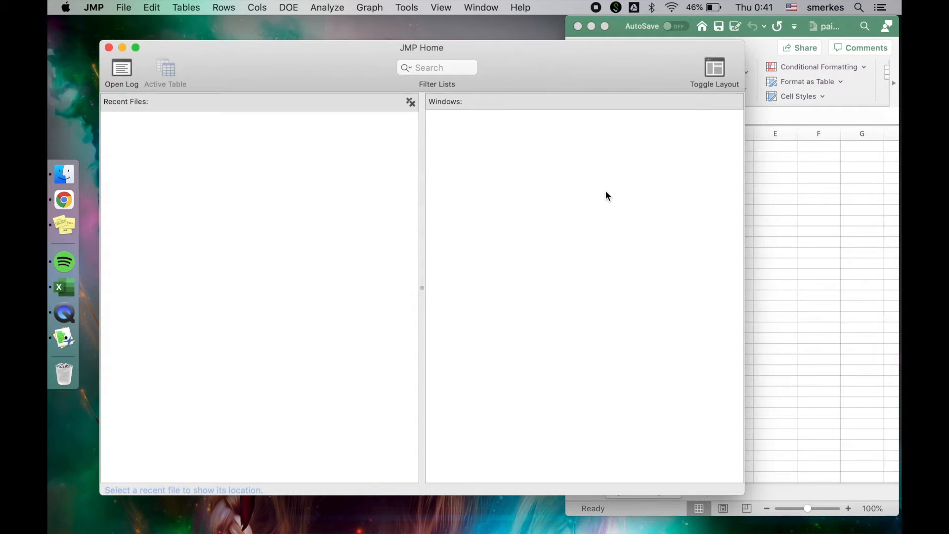
mouse_move(393, 151)
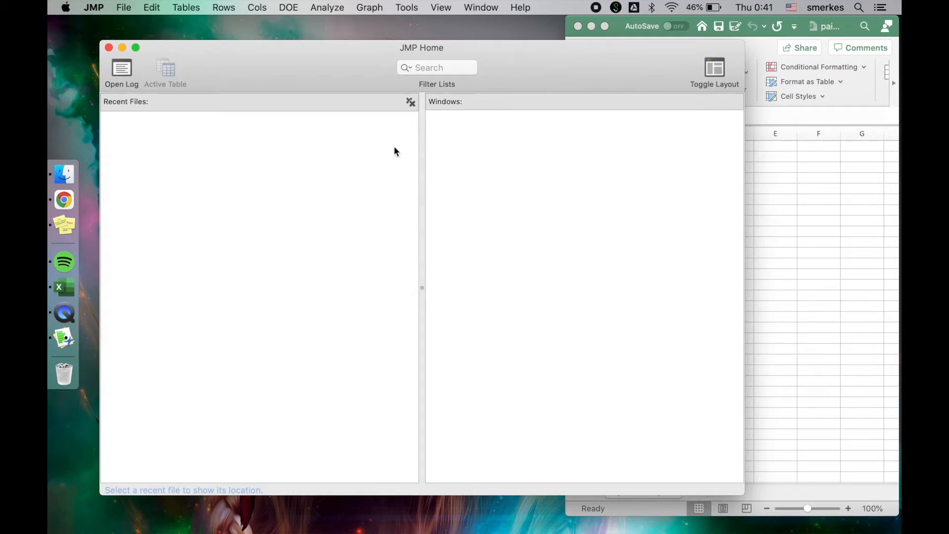
mouse_move(500, 283)
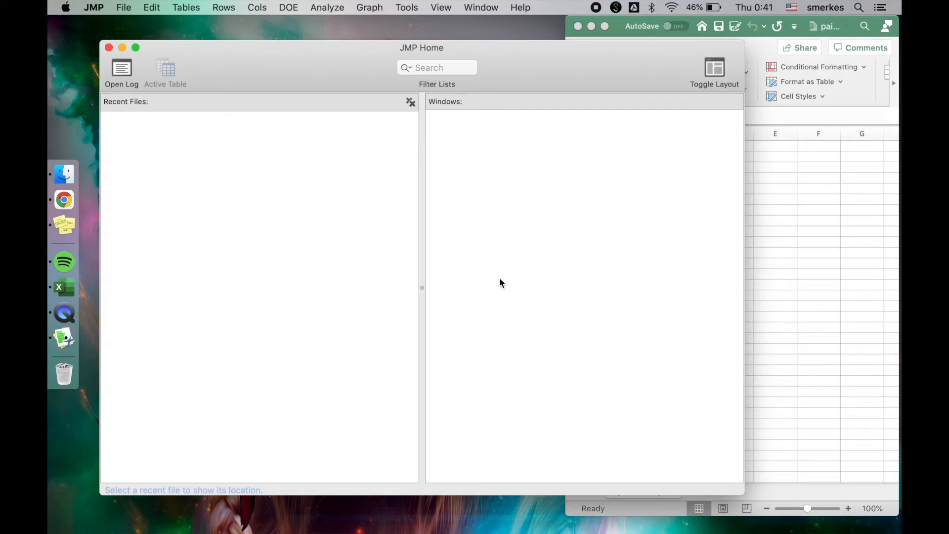
Search the system for 'gen' to locate the General settings.
type("general")
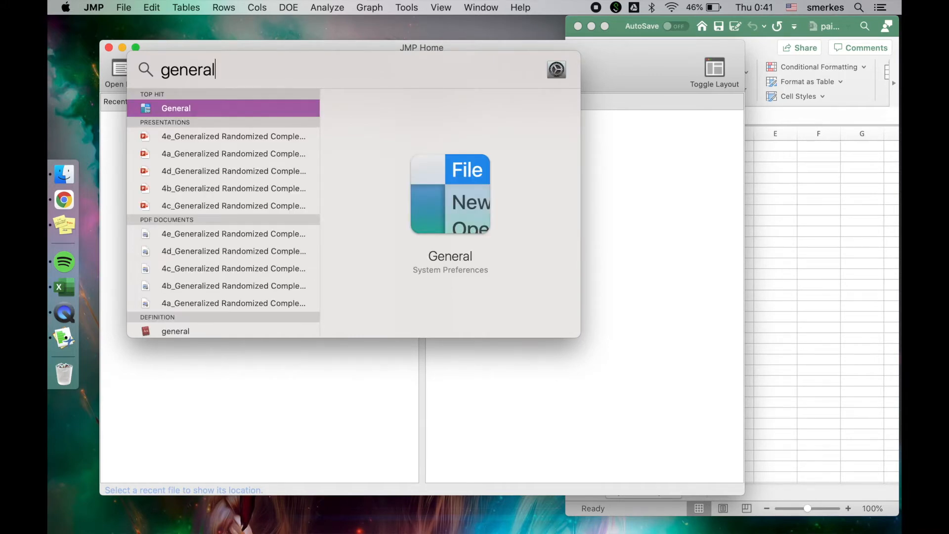
Enter the General system settings and switch the appearance to Dark.
left_click(176, 107)
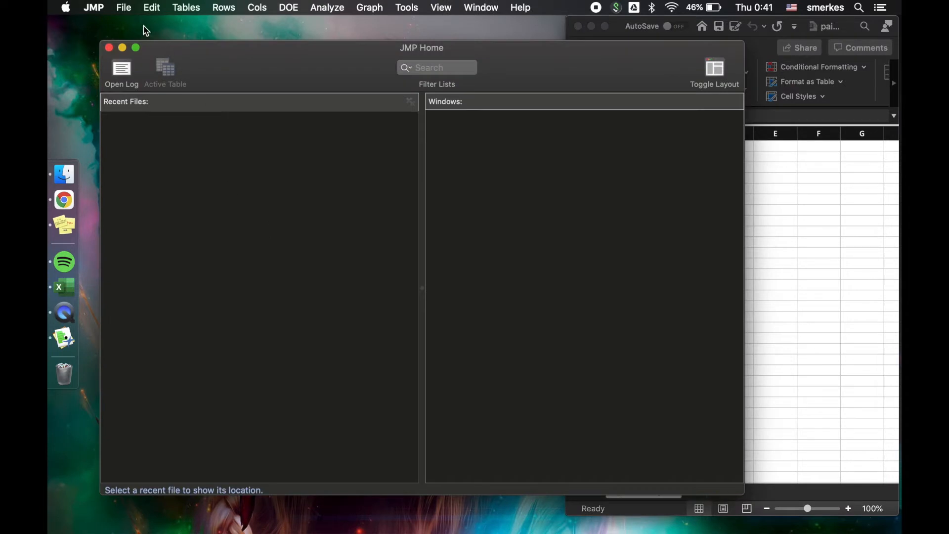
mouse_move(124, 7)
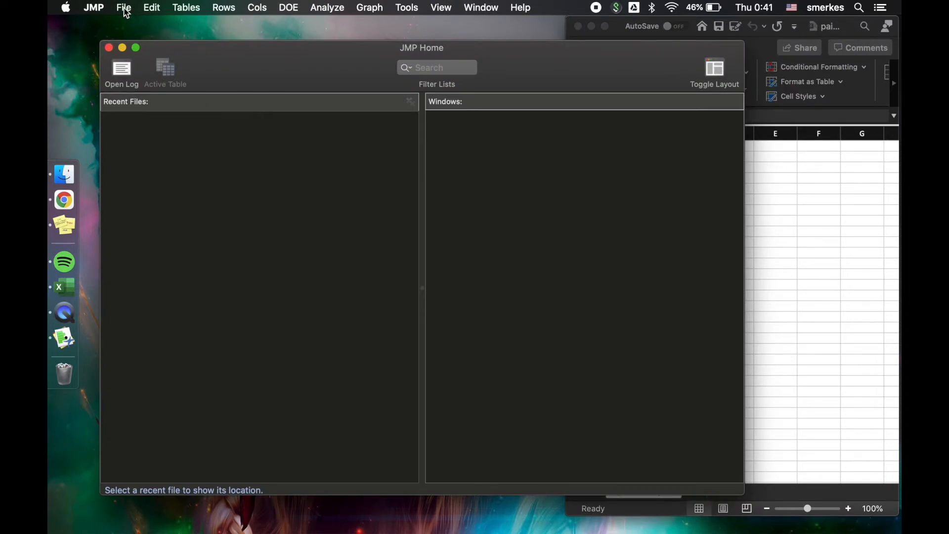
Create a new blank JMP data table from the File commands.
left_click(122, 7)
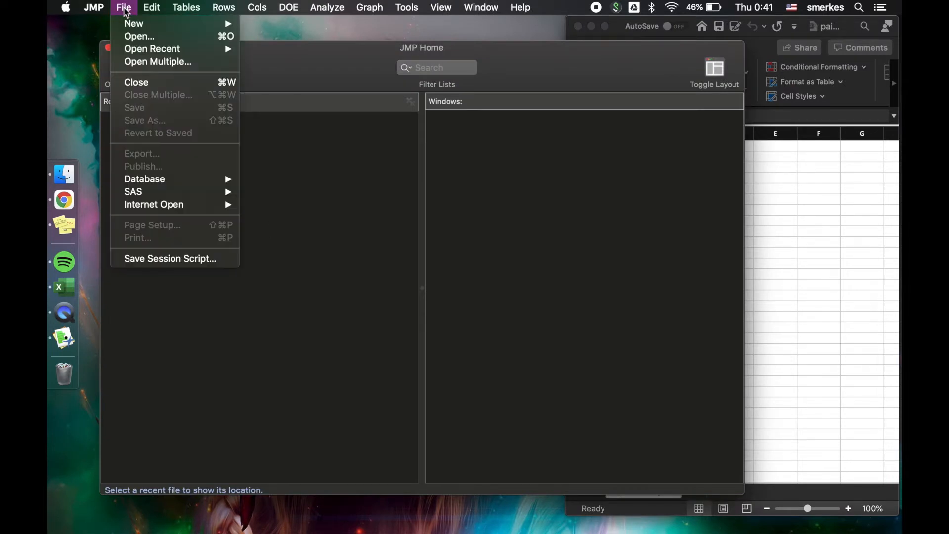
mouse_move(134, 23)
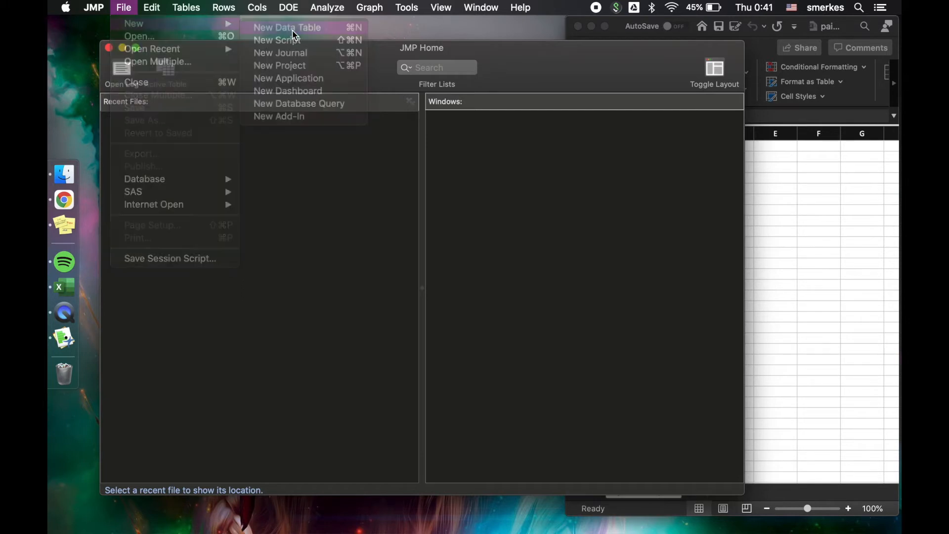
left_click(287, 28)
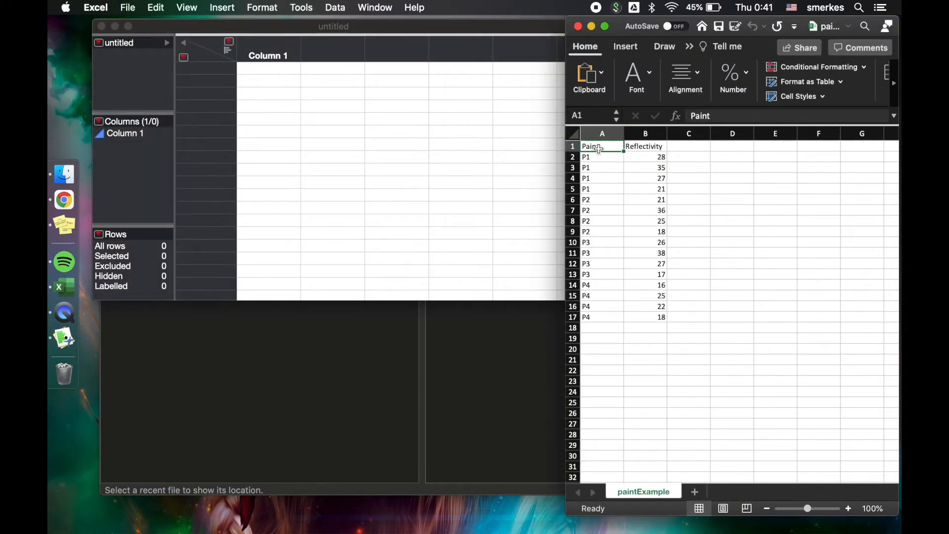
Copy A1:B17 from Excel and paste it into JMP with column names.
left_click_drag(603, 146, 602, 316)
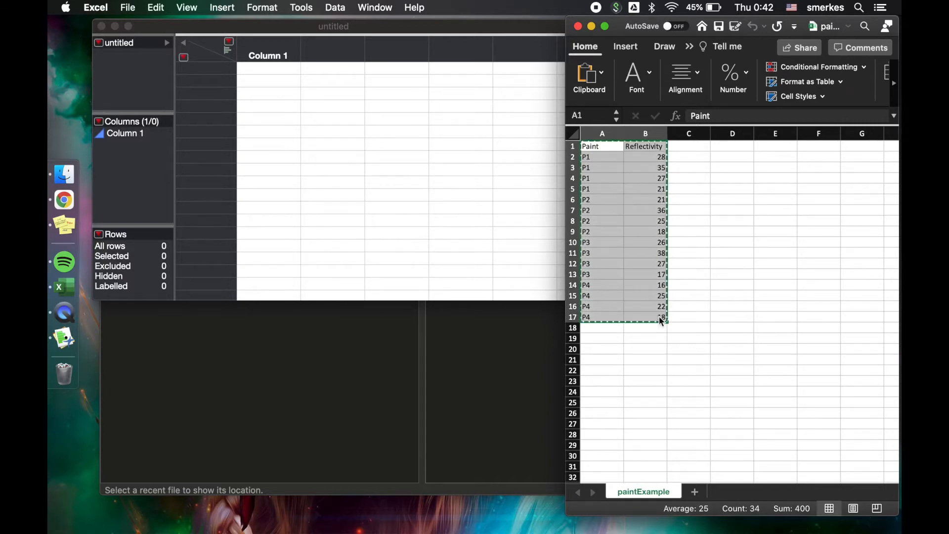
left_click(333, 25)
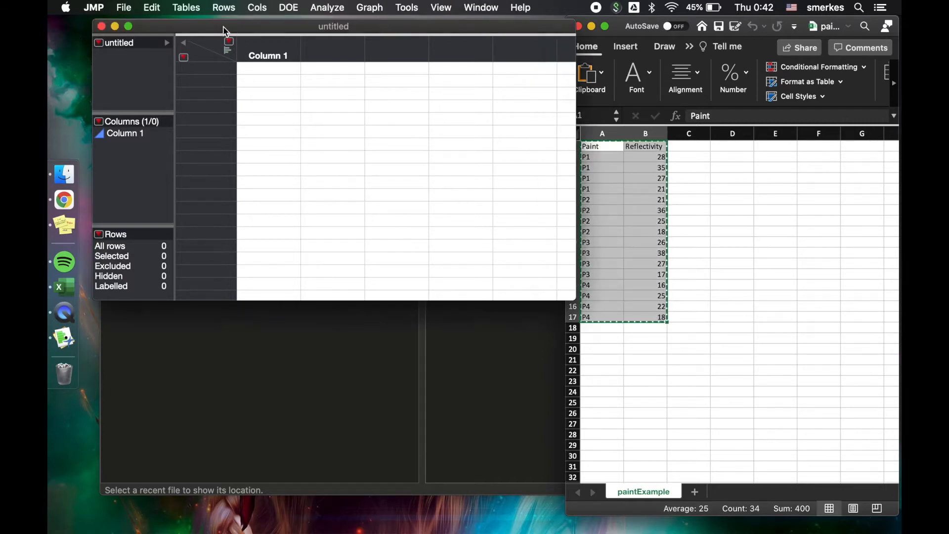
left_click(151, 7)
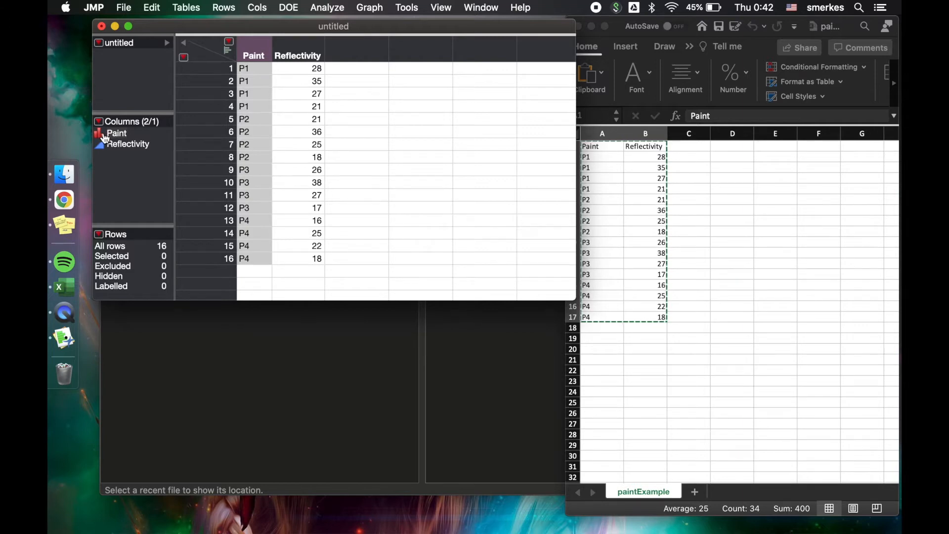
Confirm Paint is nominal and keep Reflectivity as a continuous variable.
left_click(99, 133)
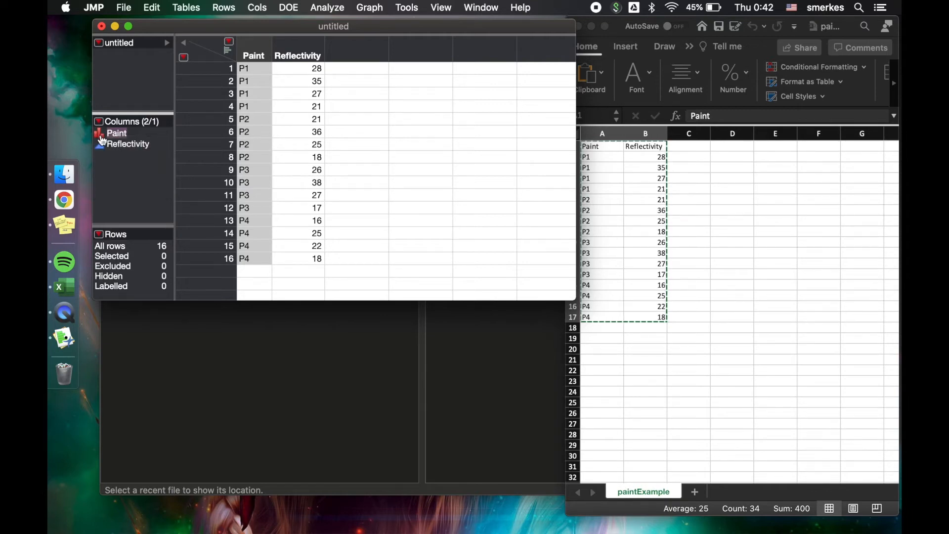
left_click(100, 144)
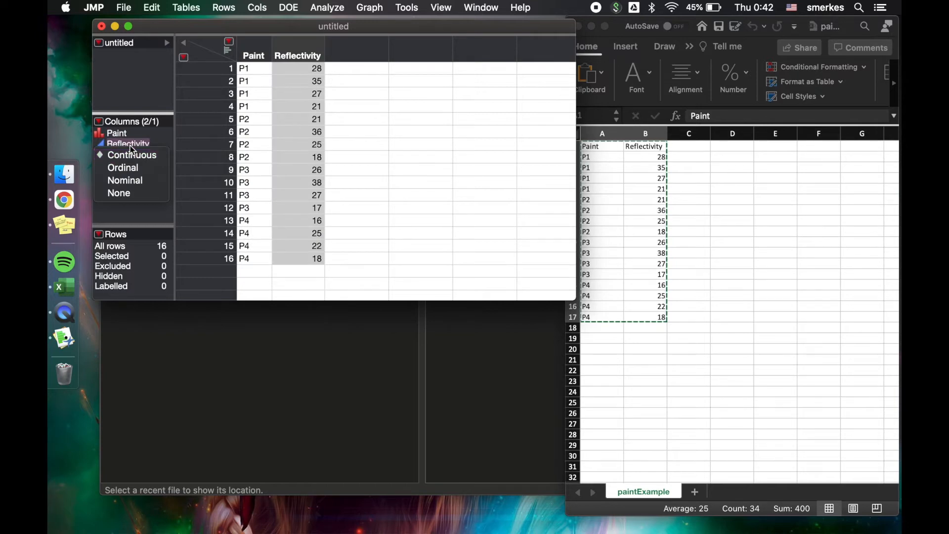
left_click(128, 143)
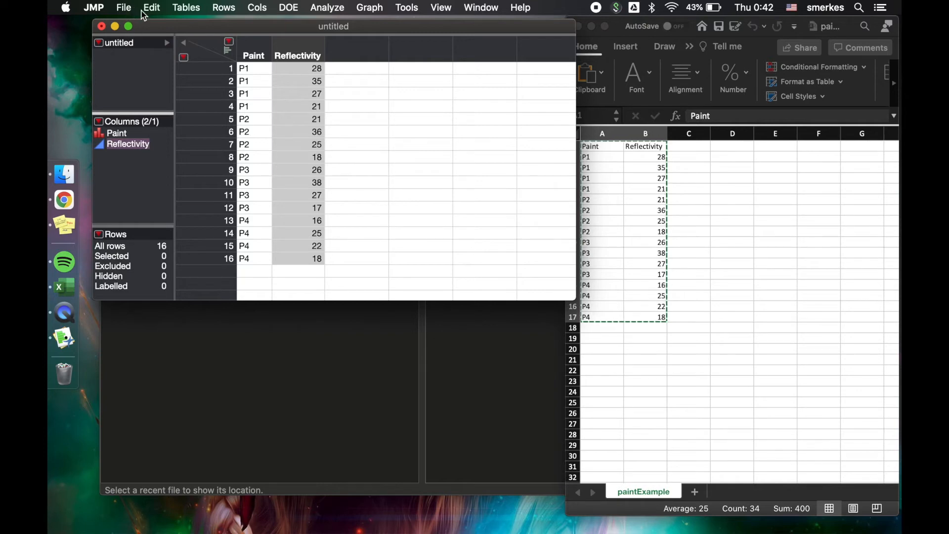
Create a second blank table and paste the data without column names.
left_click(151, 7)
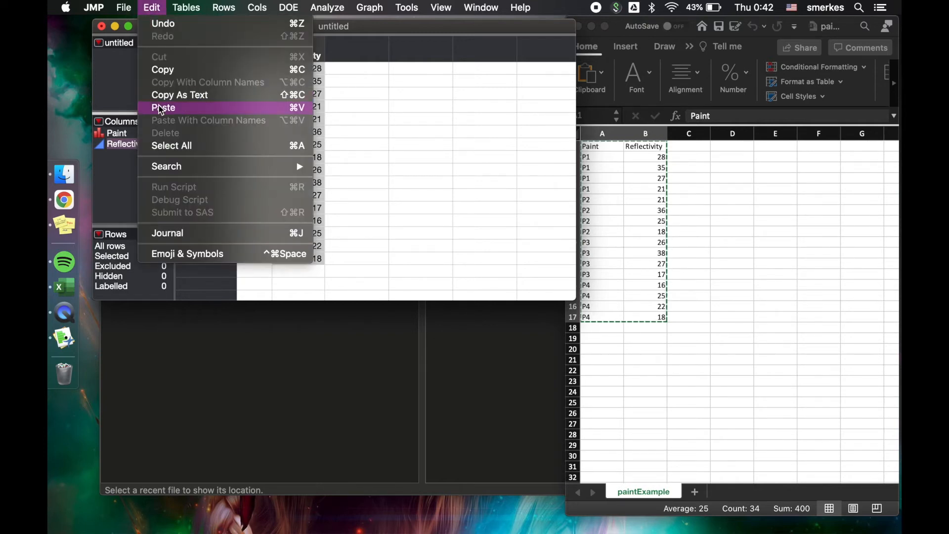
left_click(123, 7)
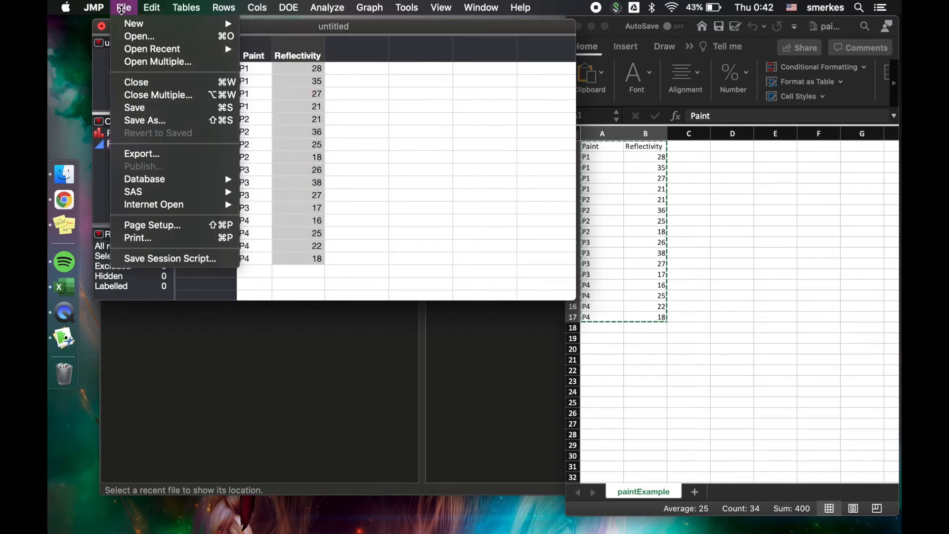
mouse_move(133, 24)
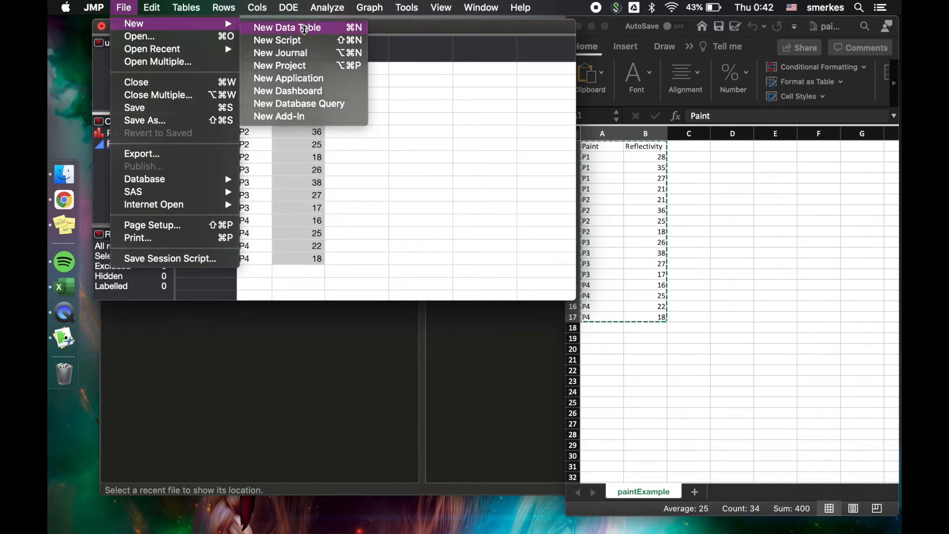
left_click(286, 28)
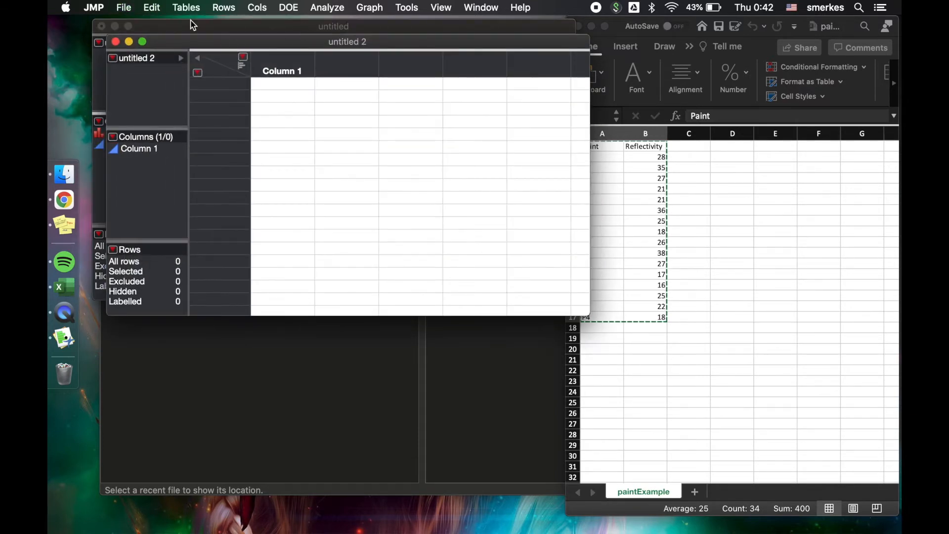
left_click(151, 7)
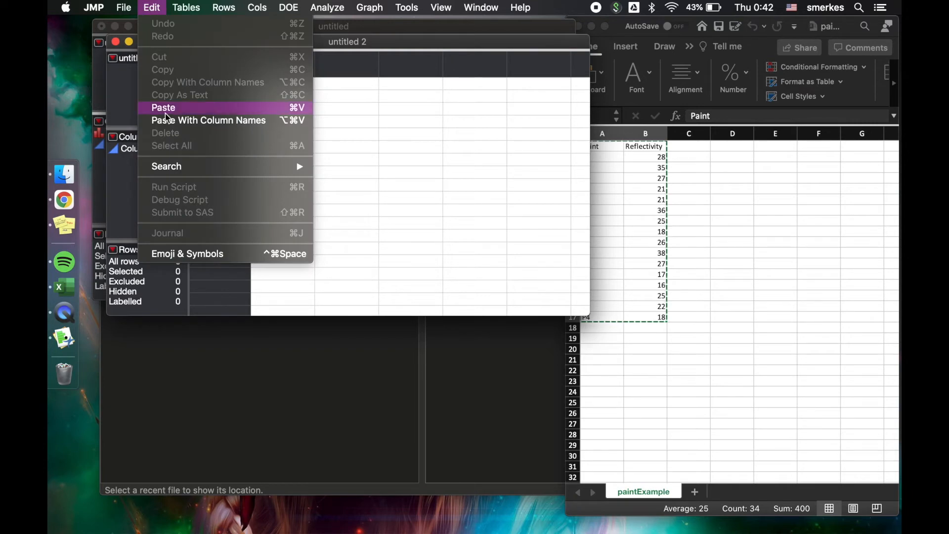
left_click(163, 107)
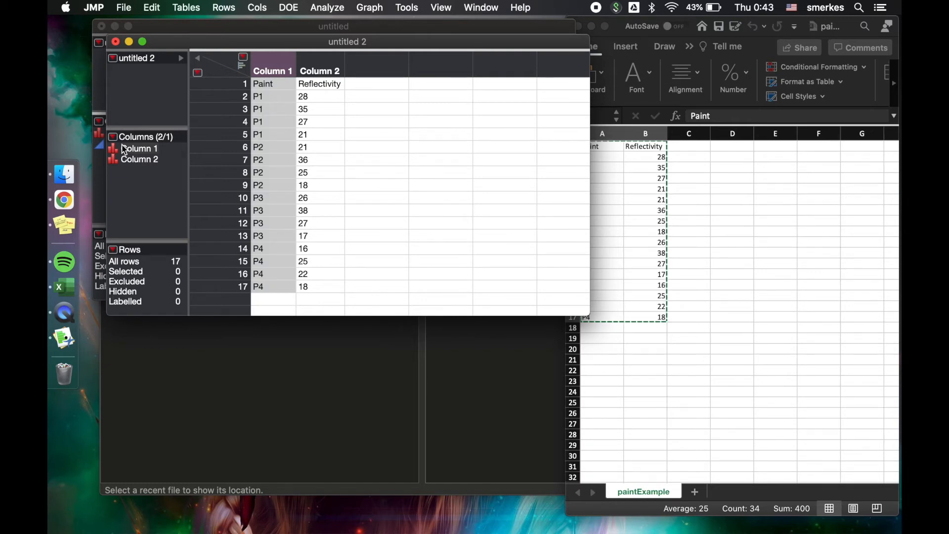
mouse_move(151, 11)
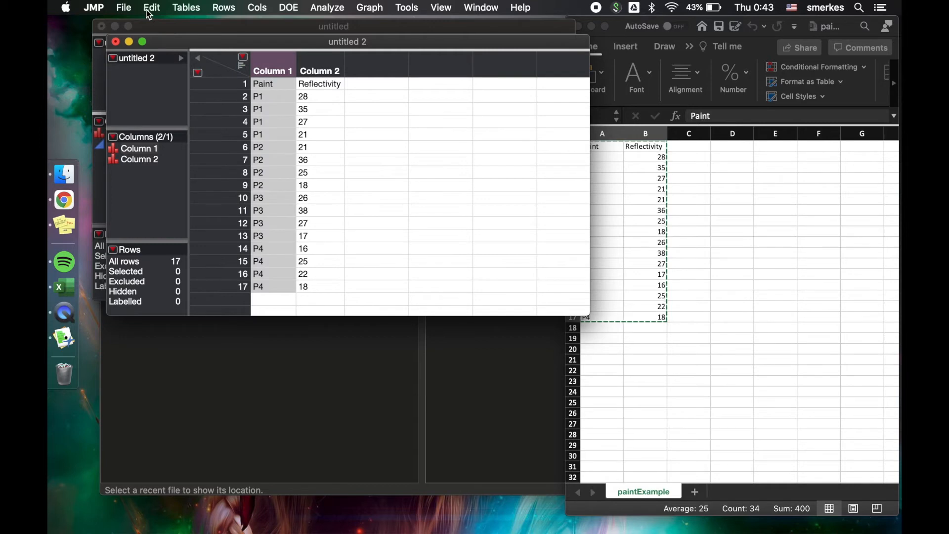
left_click(151, 7)
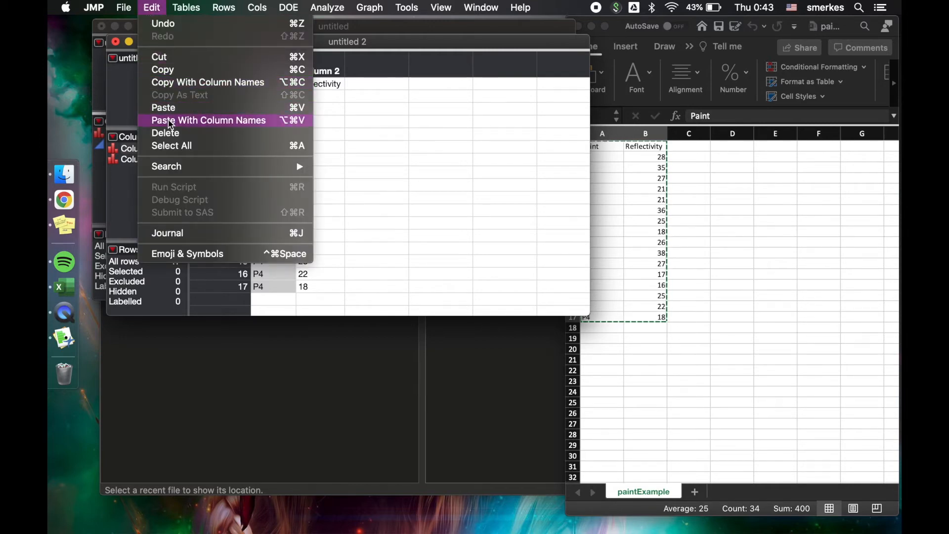
mouse_move(134, 90)
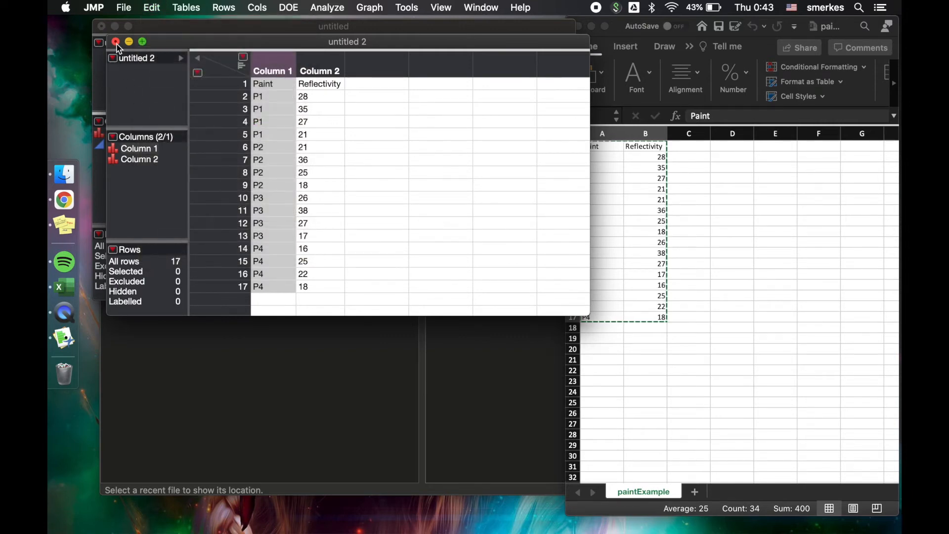
Close both untitled data tables without saving, leaving JMP Home.
left_click(114, 42)
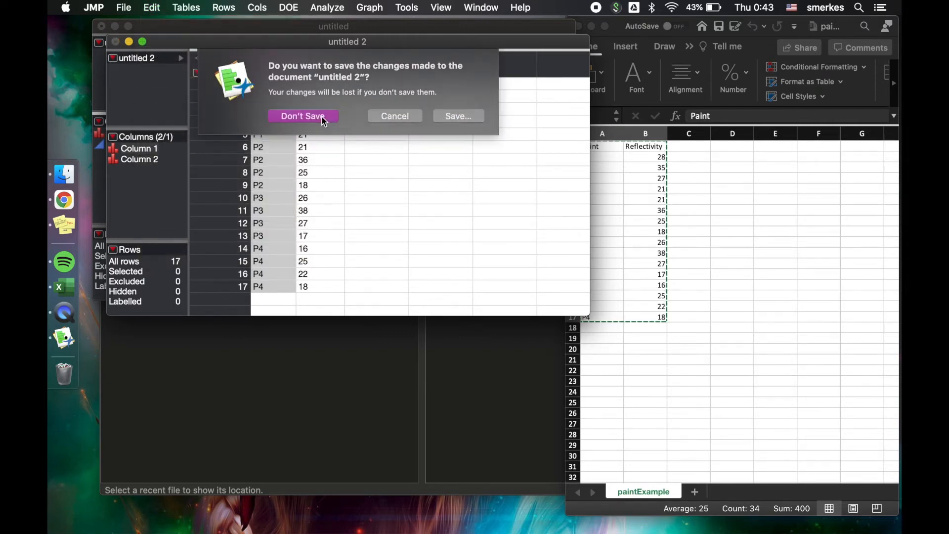
left_click(302, 116)
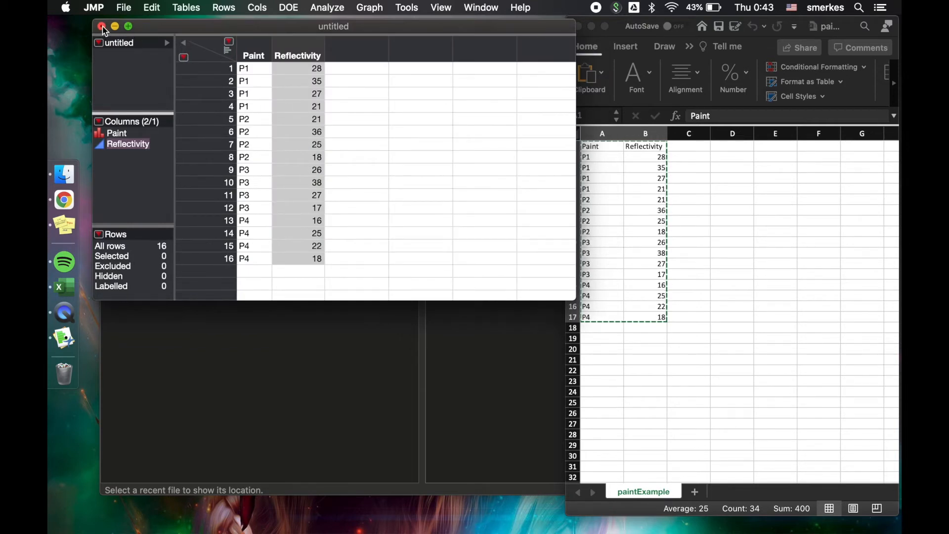
left_click(101, 26)
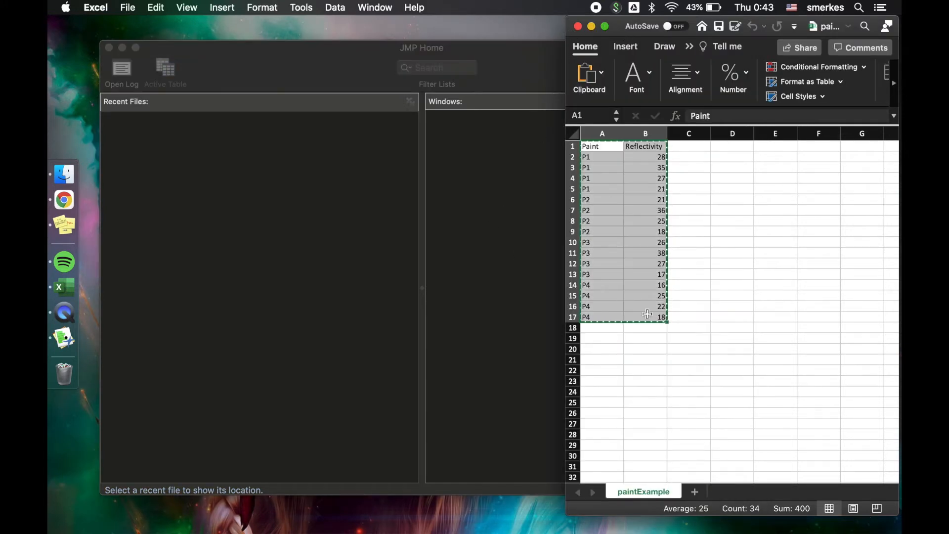
mouse_move(575, 36)
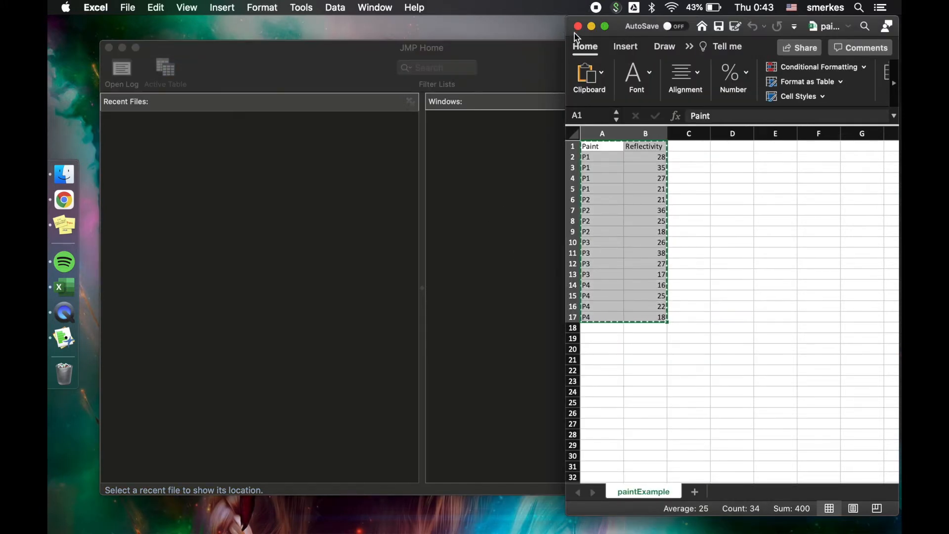
Close the paintExample Excel workbook.
left_click(576, 26)
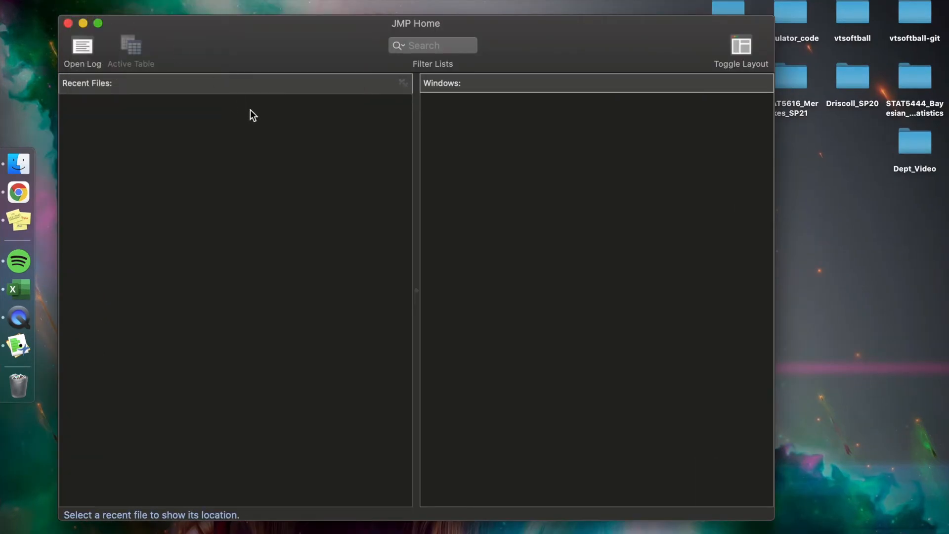
Load paintExample.csv from the Lesson2 folder and start a Distribution launch.
left_click(381, 176)
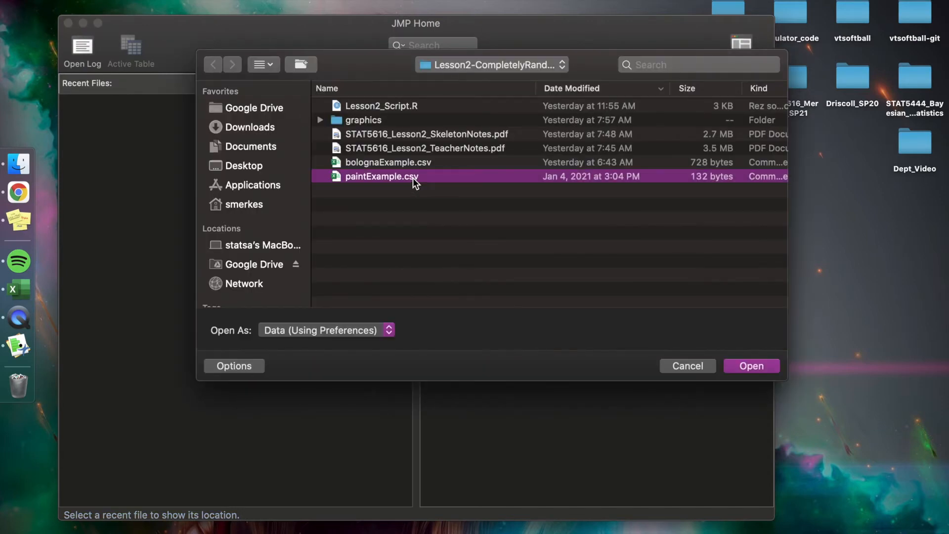
left_click(750, 366)
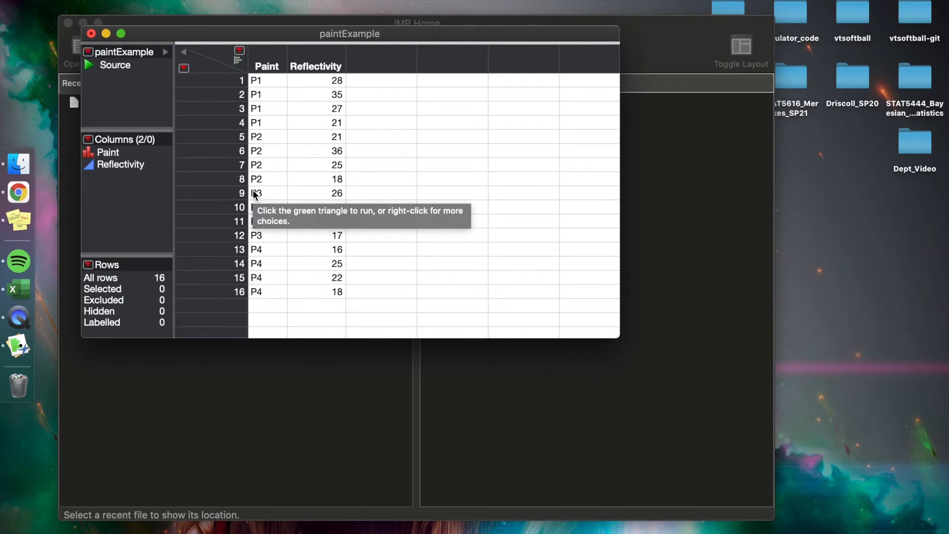
mouse_move(336, 370)
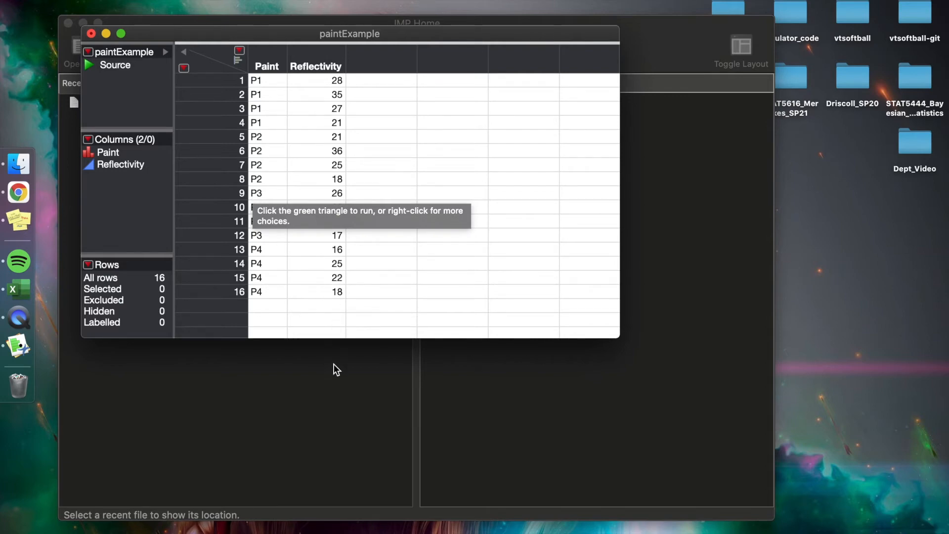
mouse_move(332, 370)
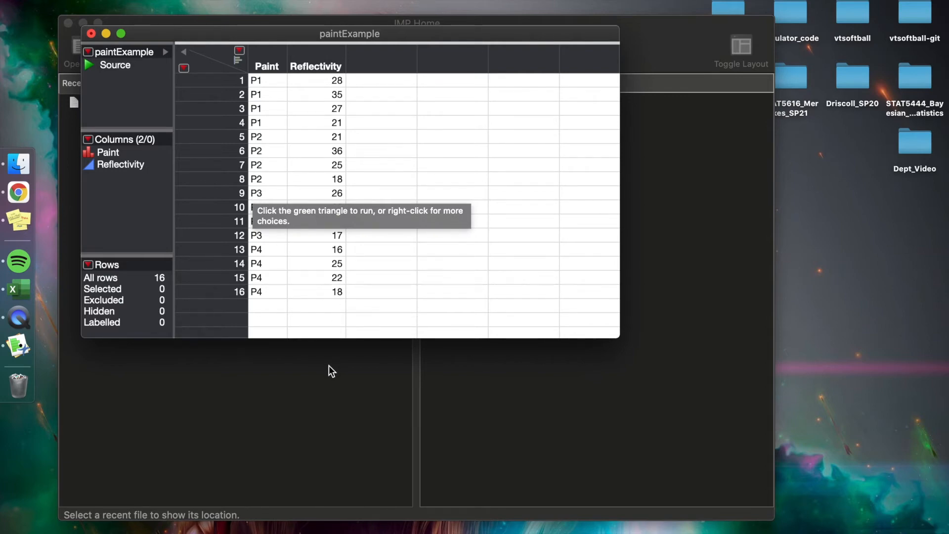
mouse_move(314, 405)
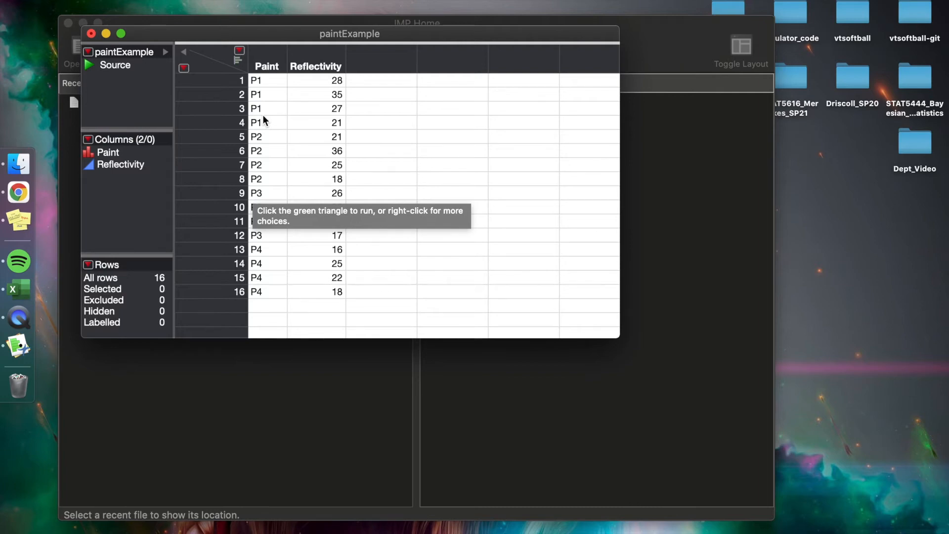
mouse_move(272, 110)
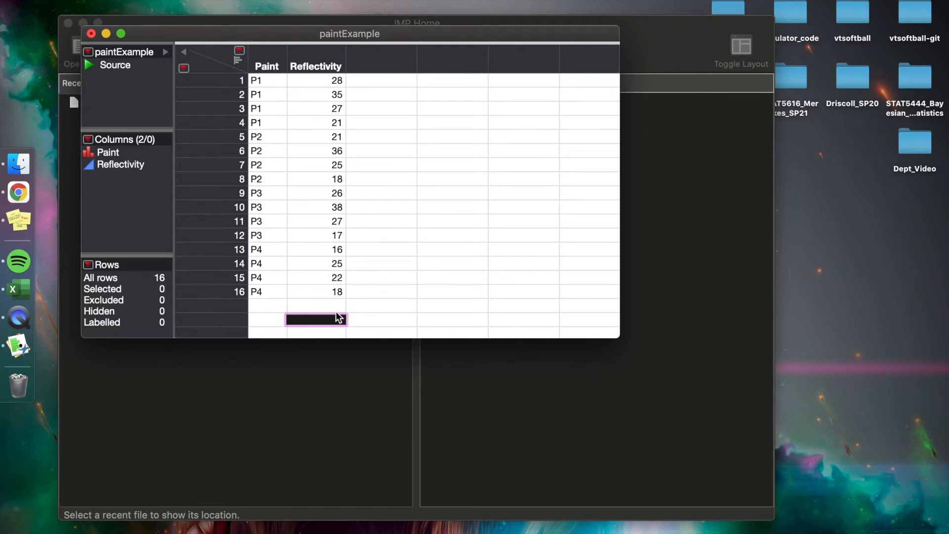
left_click(315, 66)
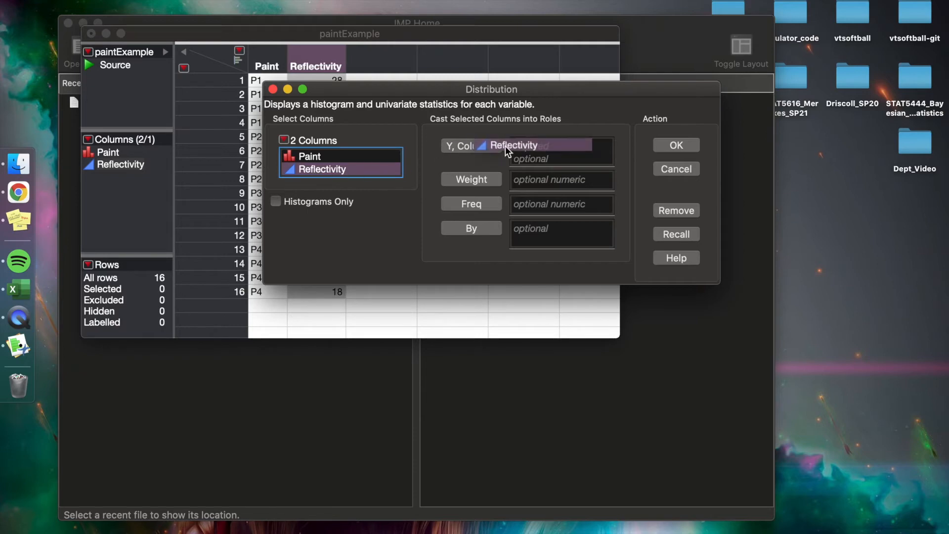
Assign Reflectivity to Y and run the Distribution analysis.
left_click(471, 145)
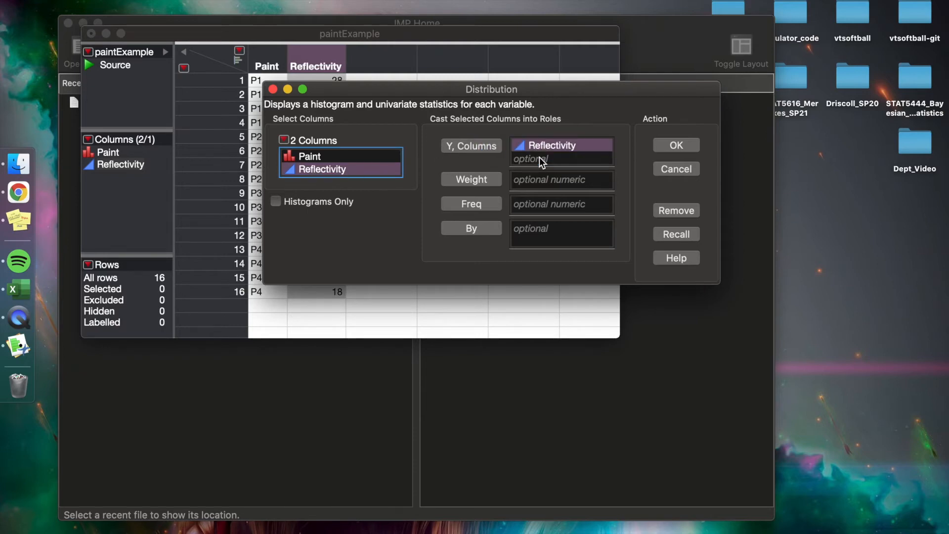
mouse_move(517, 165)
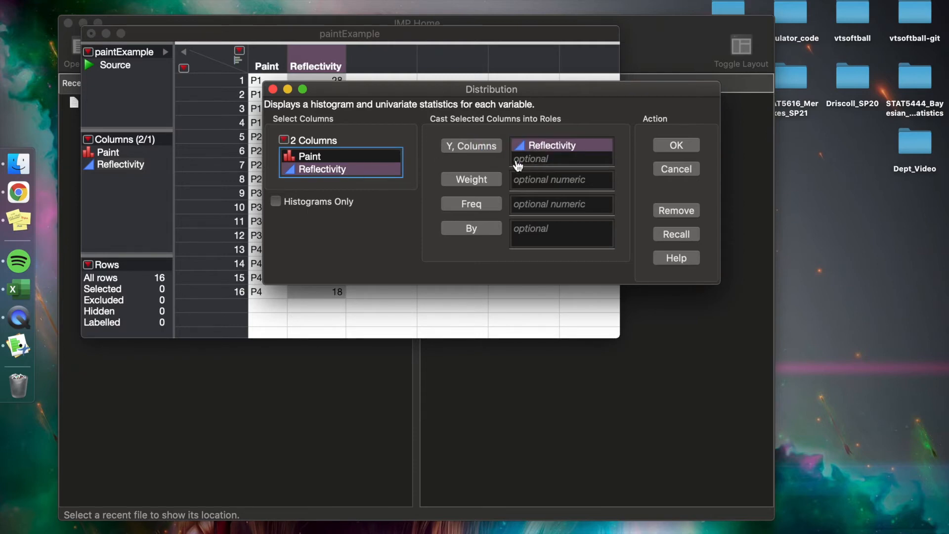
left_click(552, 145)
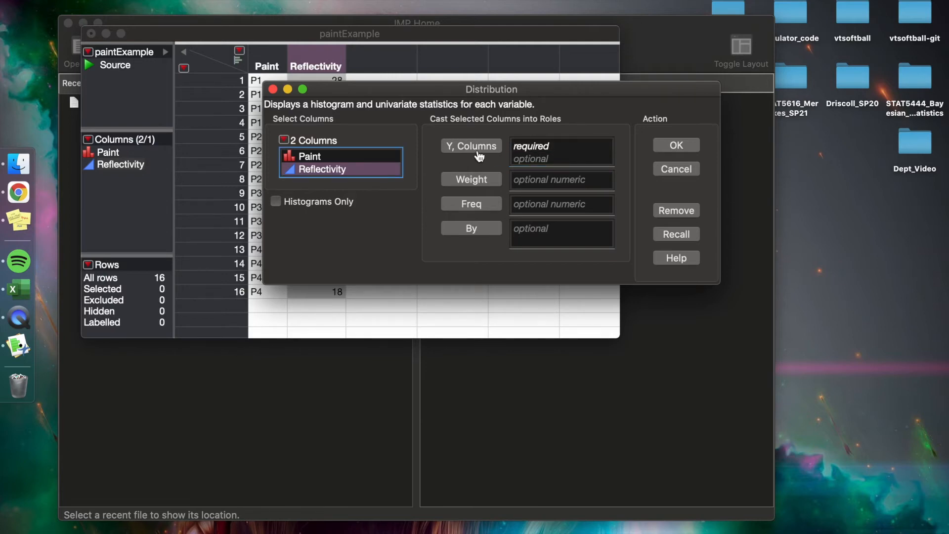
left_click(471, 146)
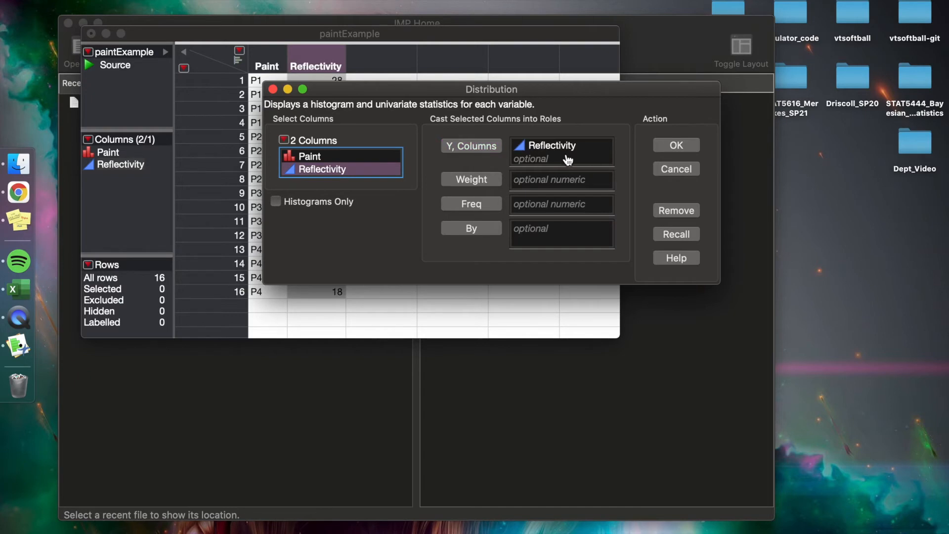
left_click(676, 144)
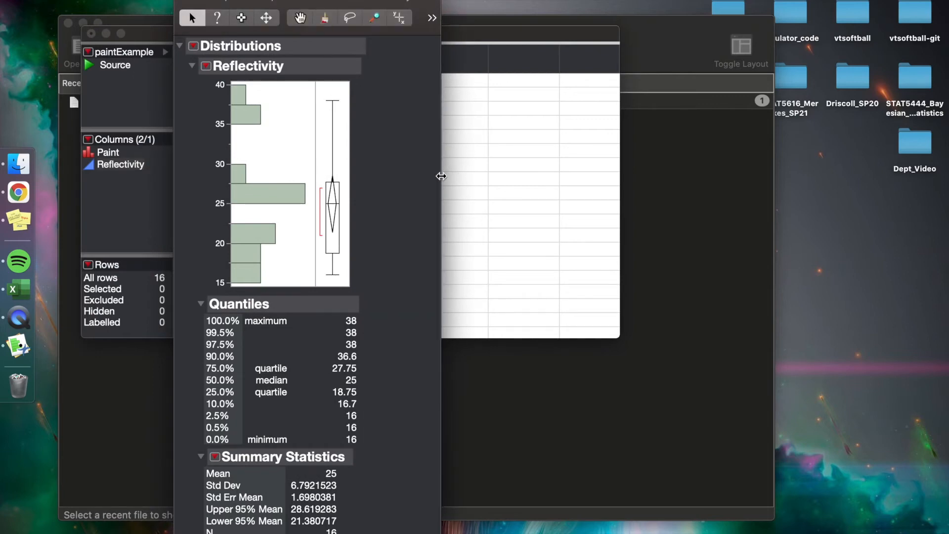
mouse_move(280, 104)
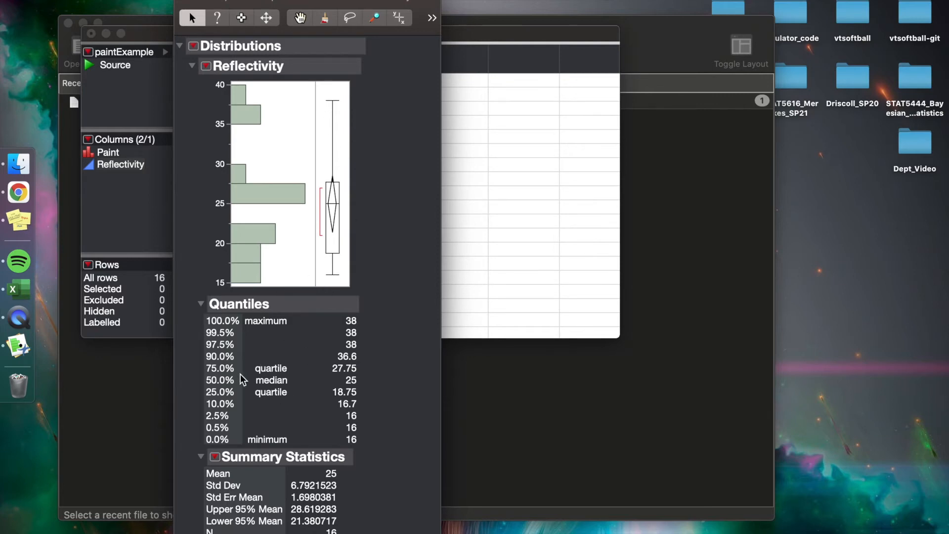
mouse_move(276, 525)
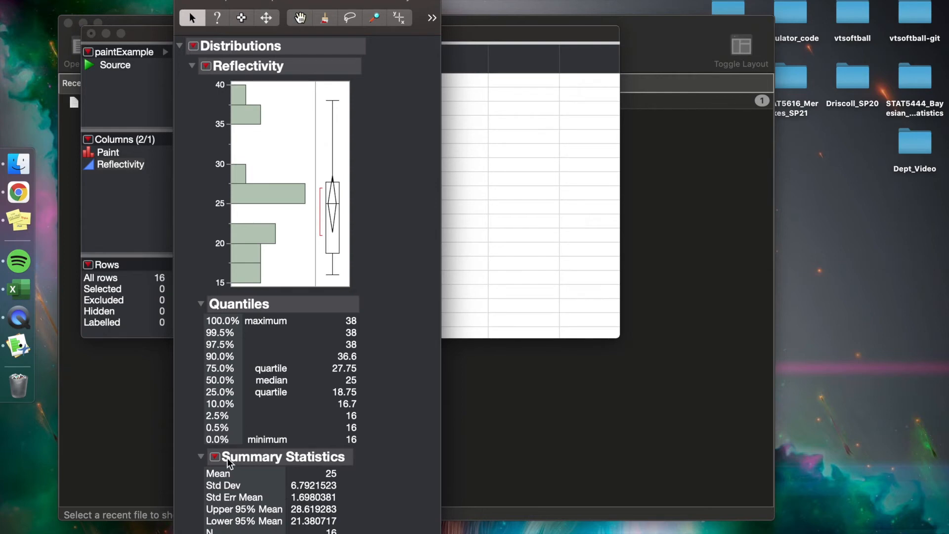
mouse_move(227, 462)
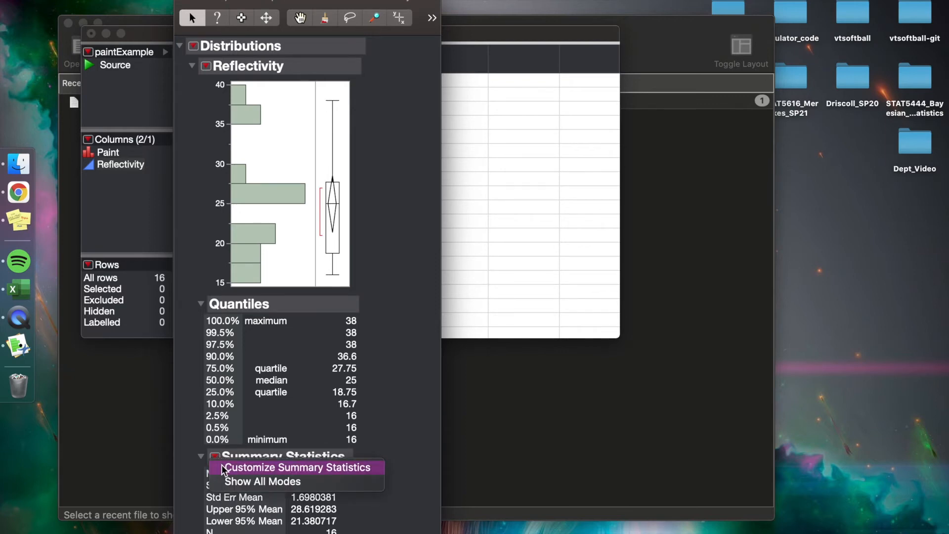
mouse_move(195, 467)
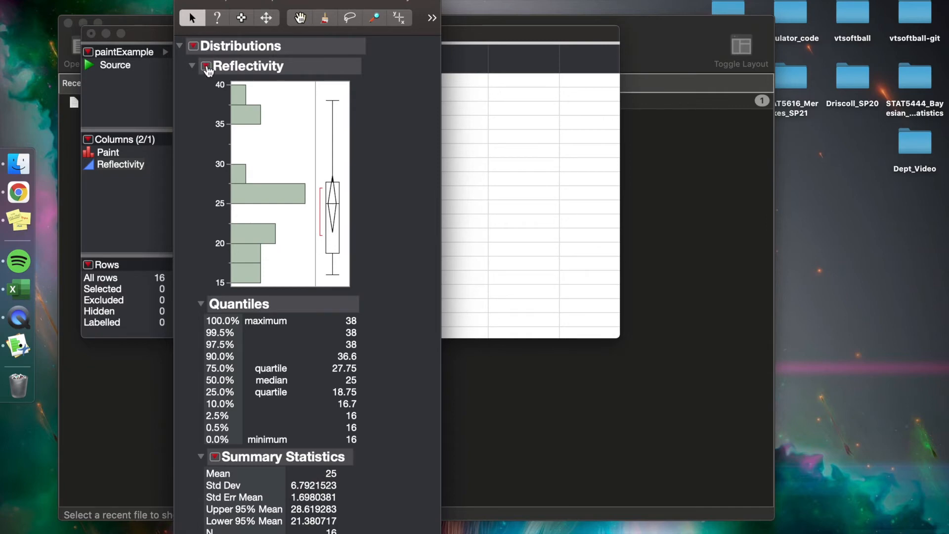
Turn off Vertical in Histogram Options so the Reflectivity histogram runs horizontally.
left_click(206, 66)
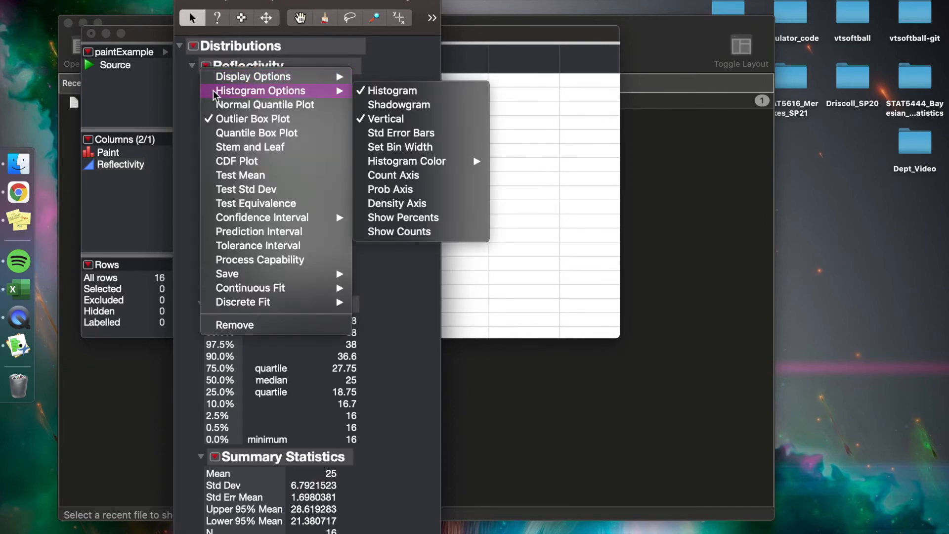
mouse_move(424, 118)
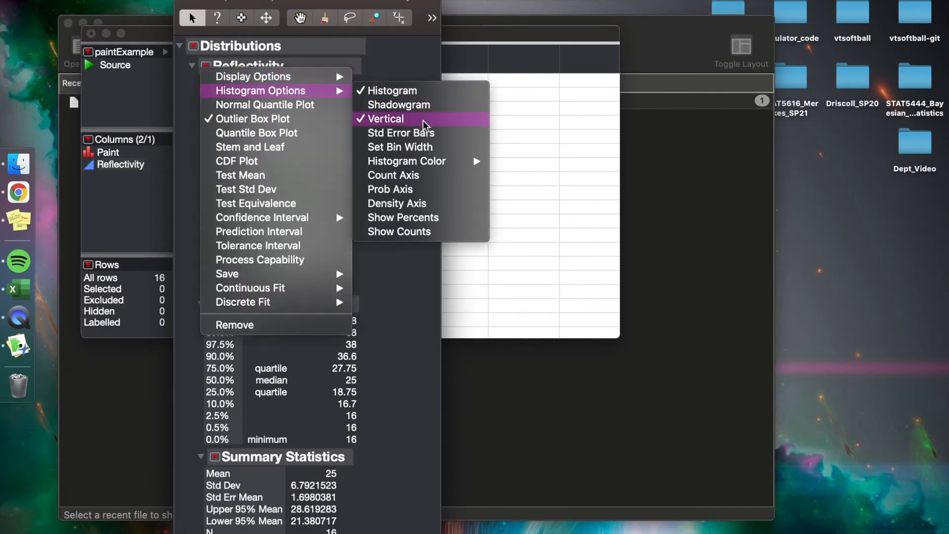
left_click(385, 119)
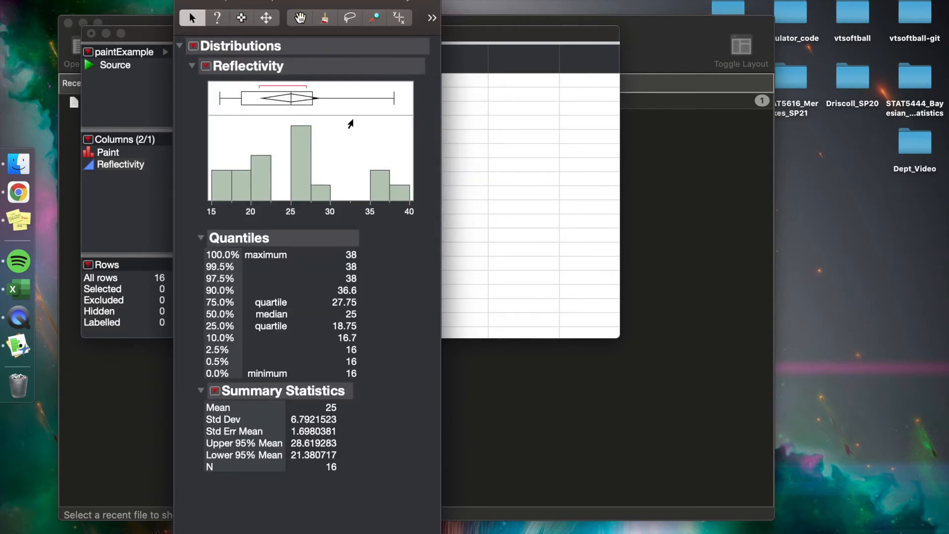
mouse_move(356, 132)
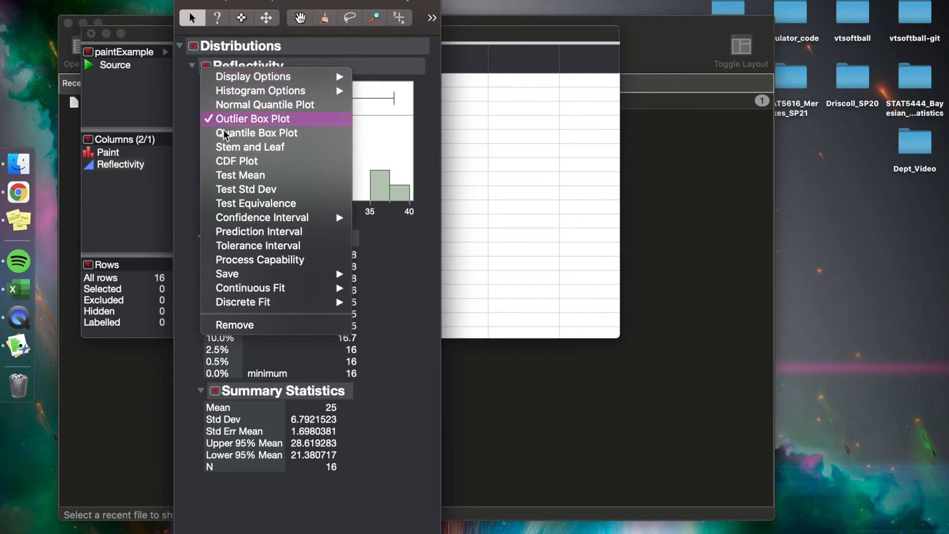
mouse_move(265, 66)
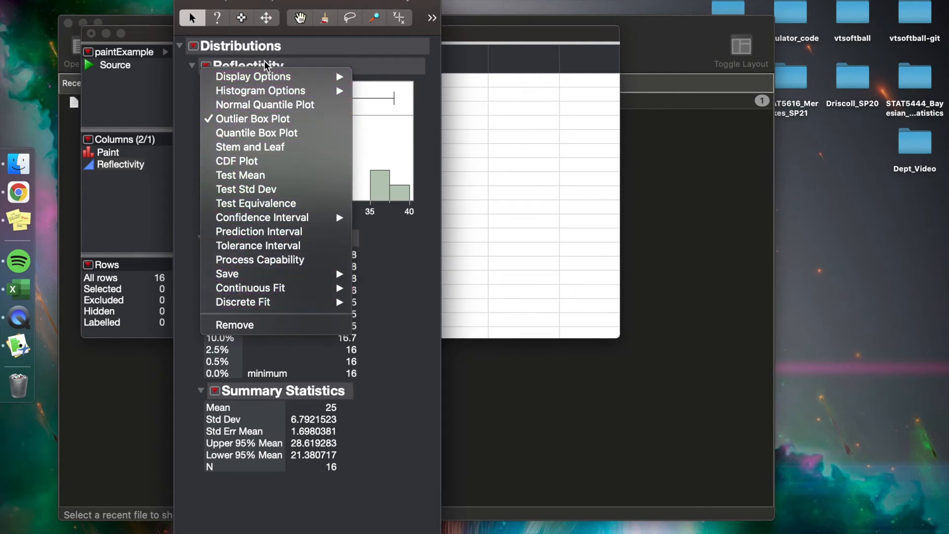
mouse_move(302, 134)
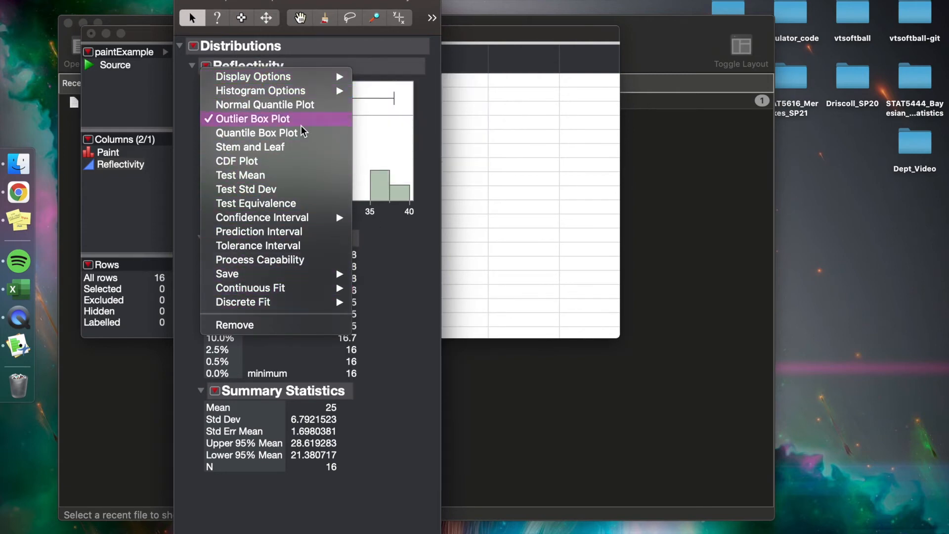
left_click(254, 118)
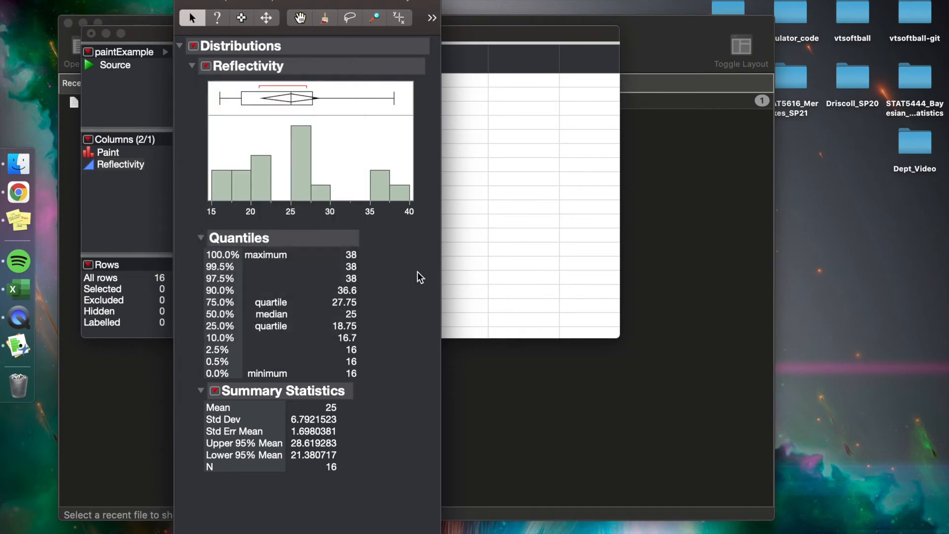
mouse_move(332, 128)
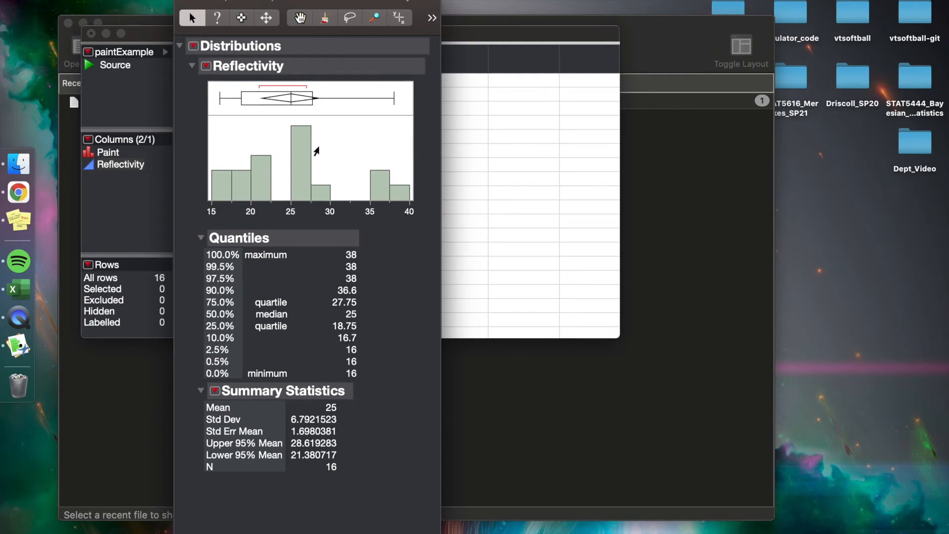
Search for 'word' to launch Microsoft Word with a blank document.
type("word")
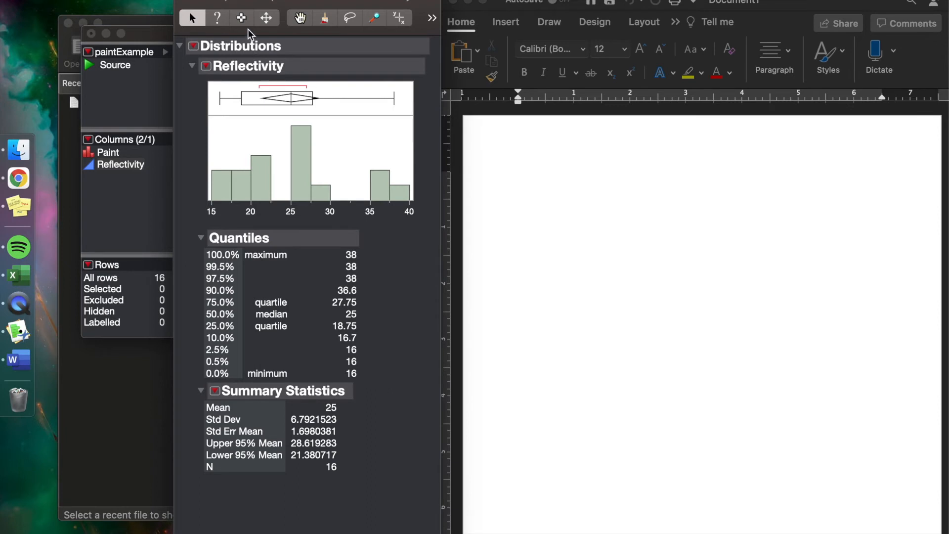
mouse_move(241, 17)
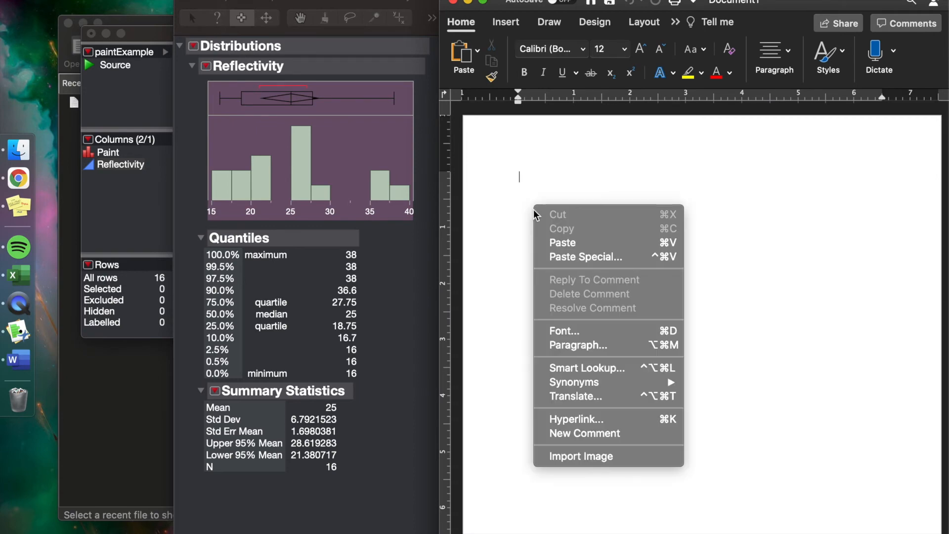
Paste the histogram again into Word and place the cursor below it for the Summary Statistics table.
left_click(584, 257)
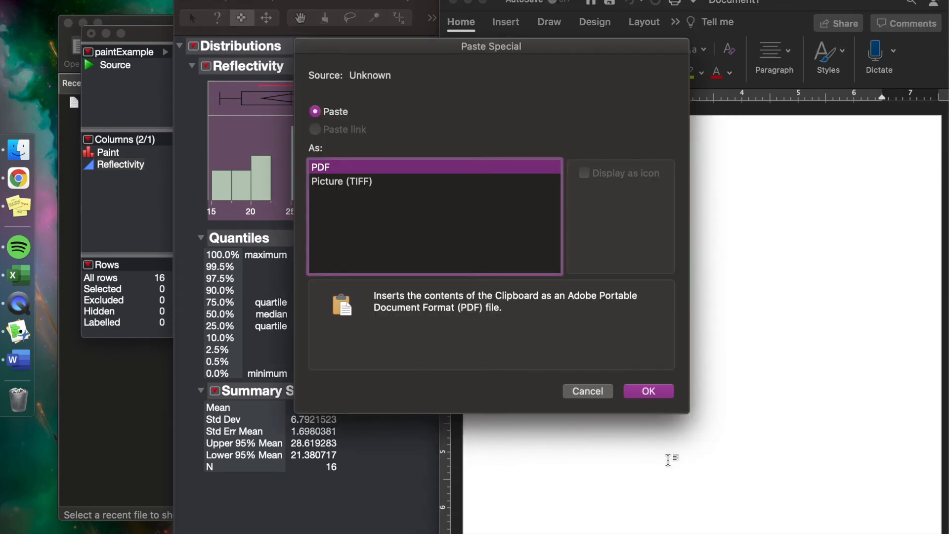
left_click(647, 390)
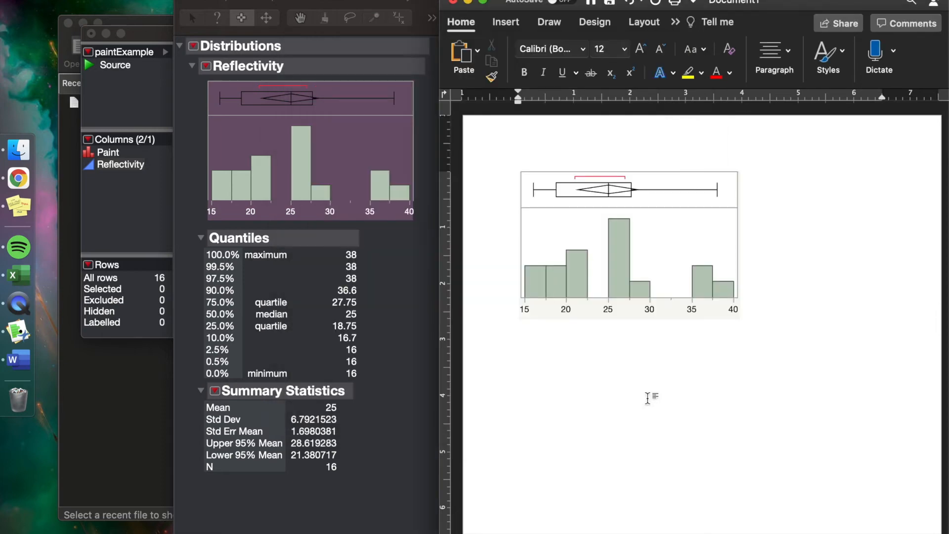
left_click(463, 53)
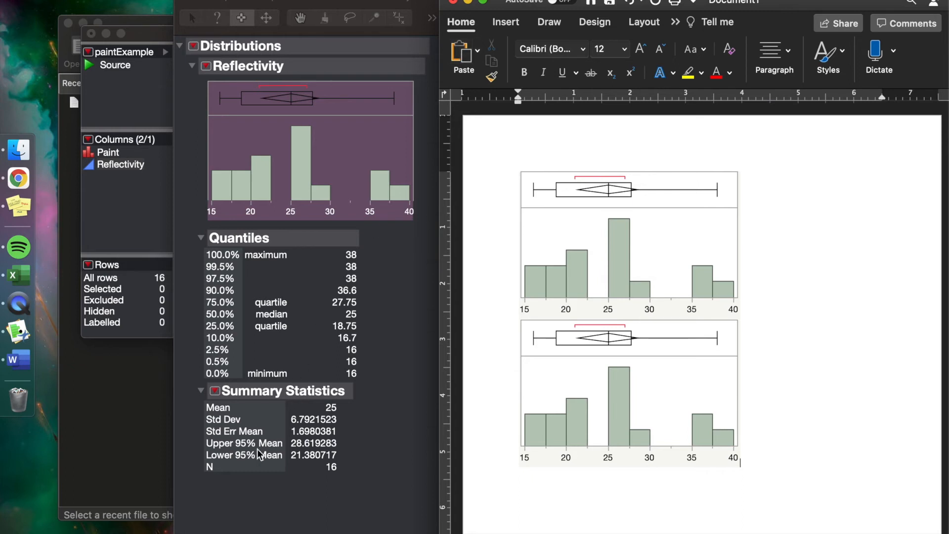
mouse_move(203, 389)
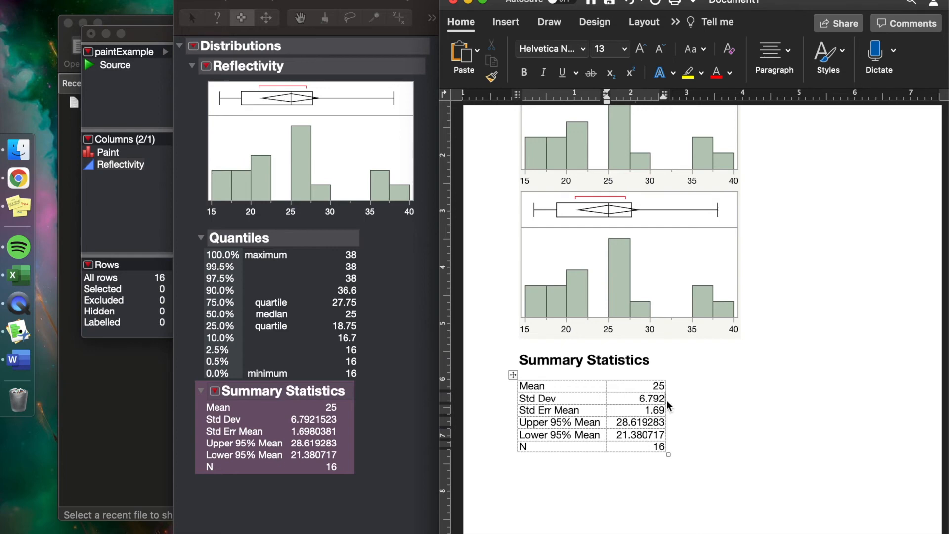
mouse_move(387, 419)
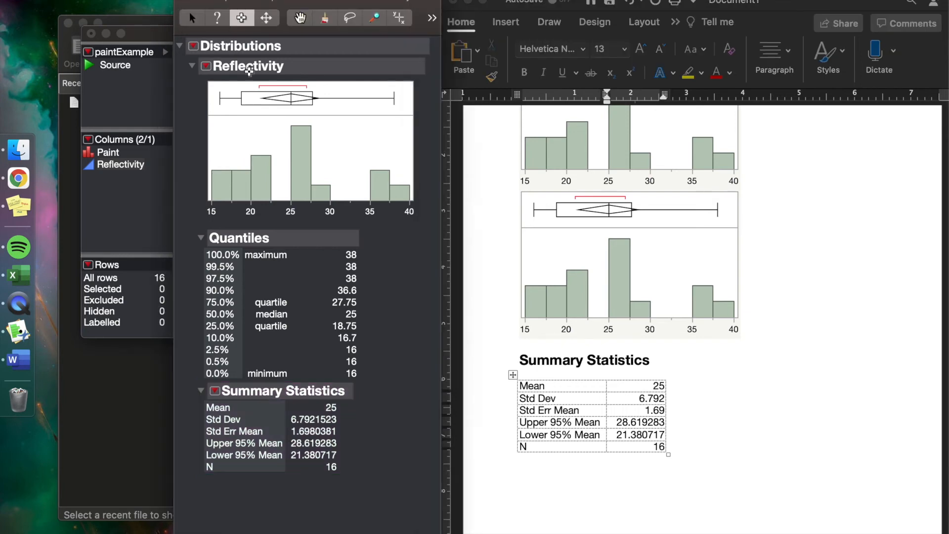
mouse_move(375, 193)
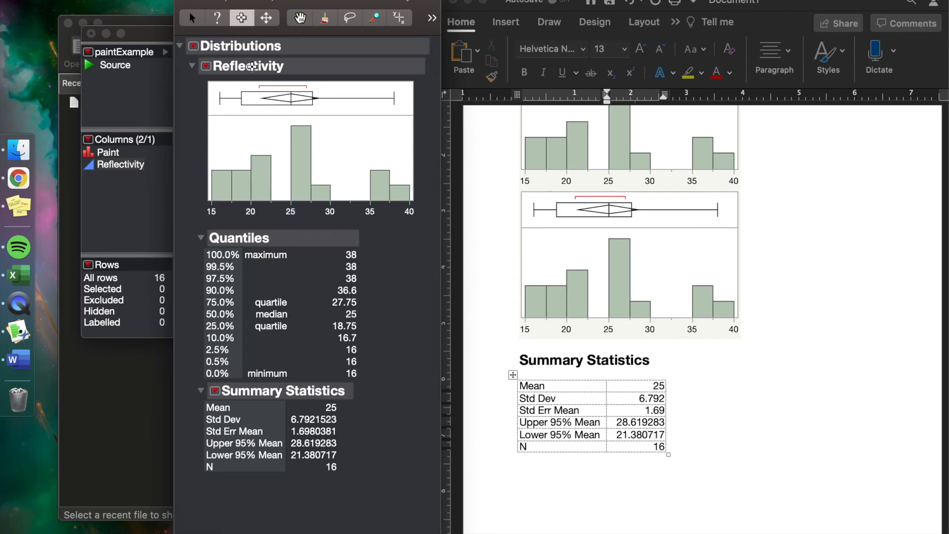
mouse_move(200, 279)
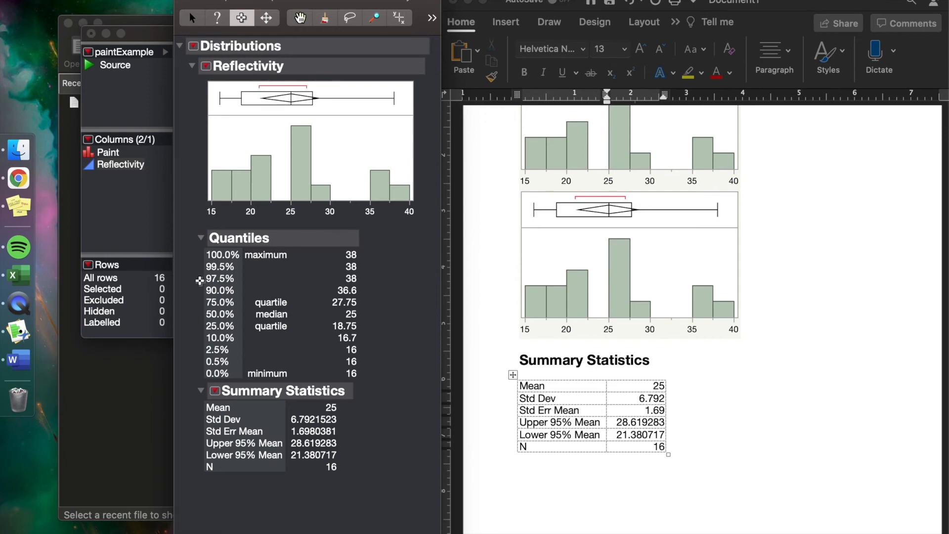
mouse_move(184, 3)
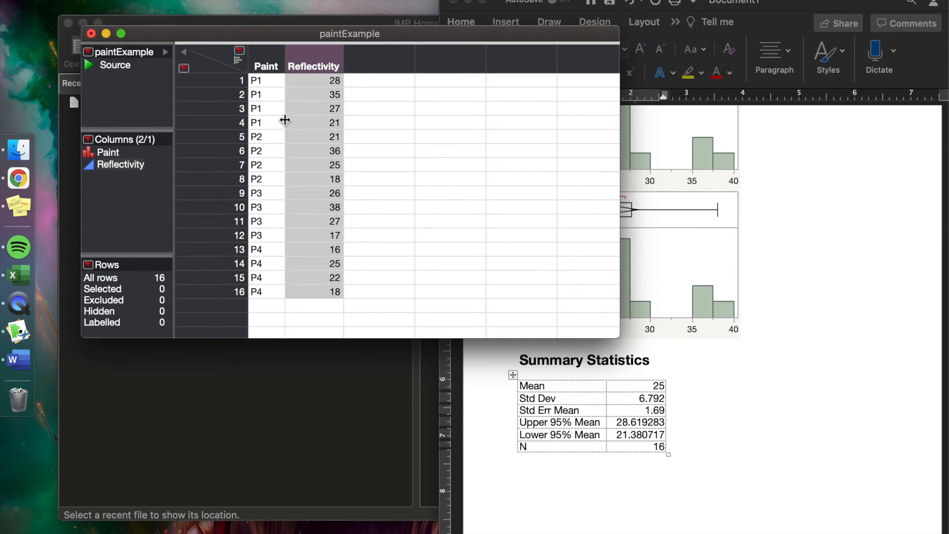
mouse_move(268, 258)
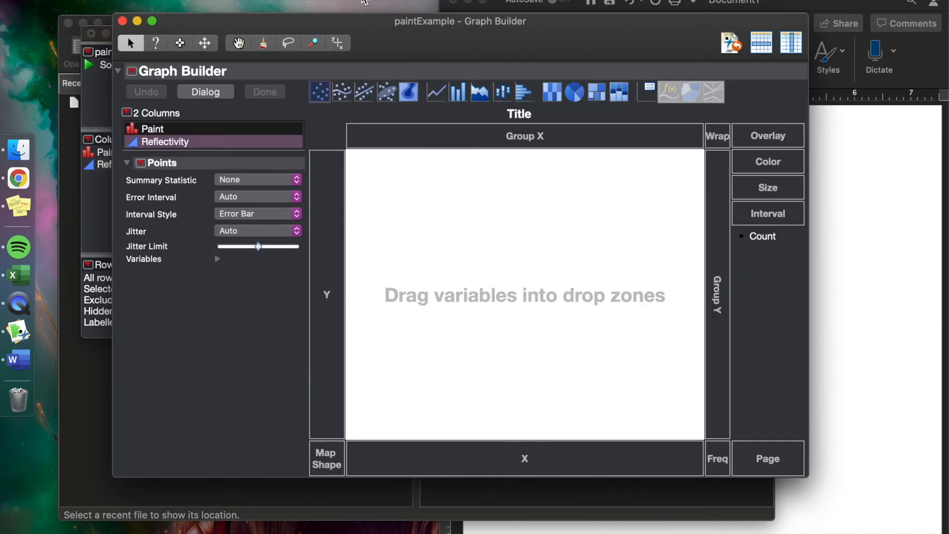
Plot Reflectivity on the vertical axis of Graph Builder as points, leaving jitter on auto.
left_click_drag(162, 141, 327, 322)
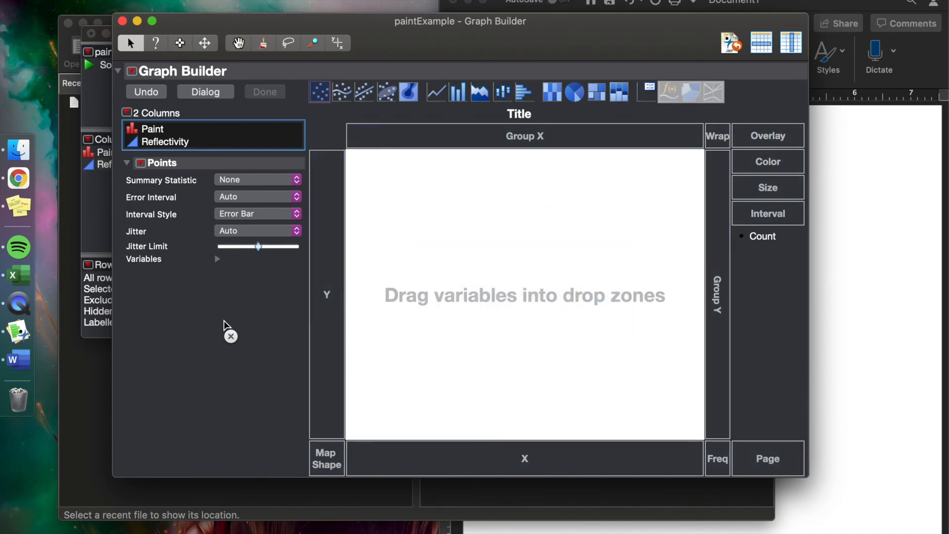
left_click(165, 142)
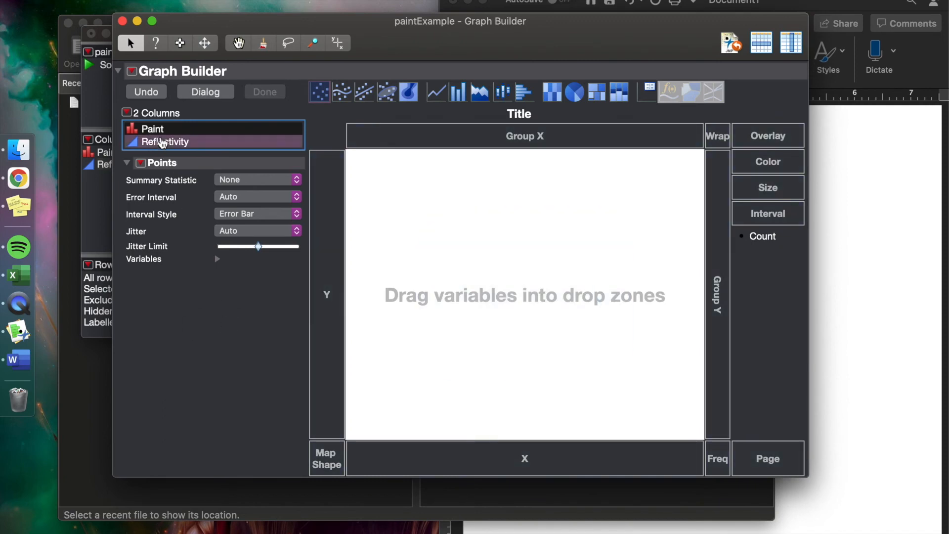
left_click_drag(164, 141, 328, 295)
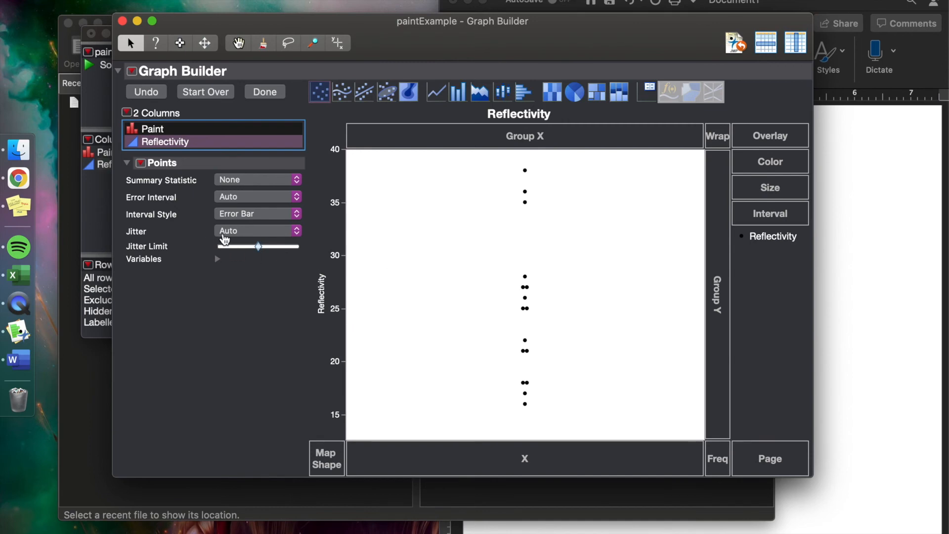
left_click(257, 231)
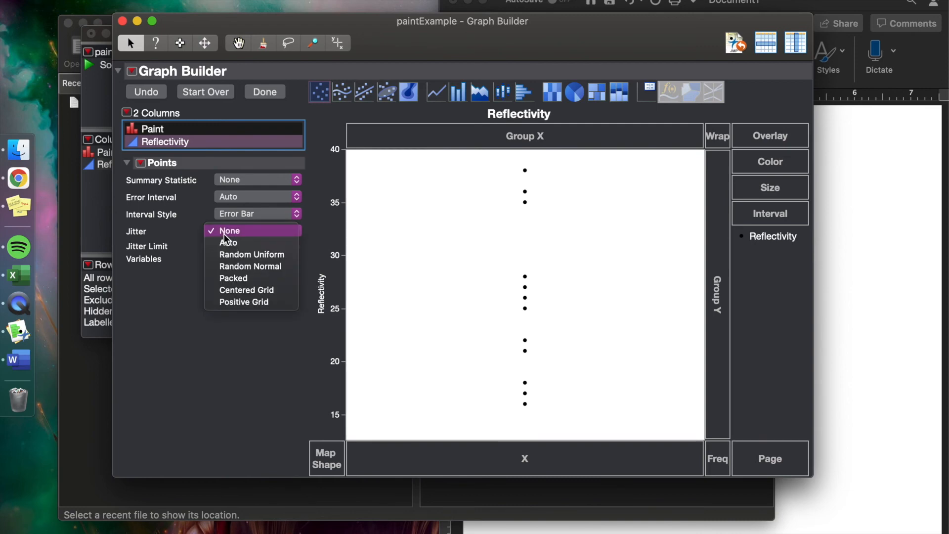
left_click(228, 243)
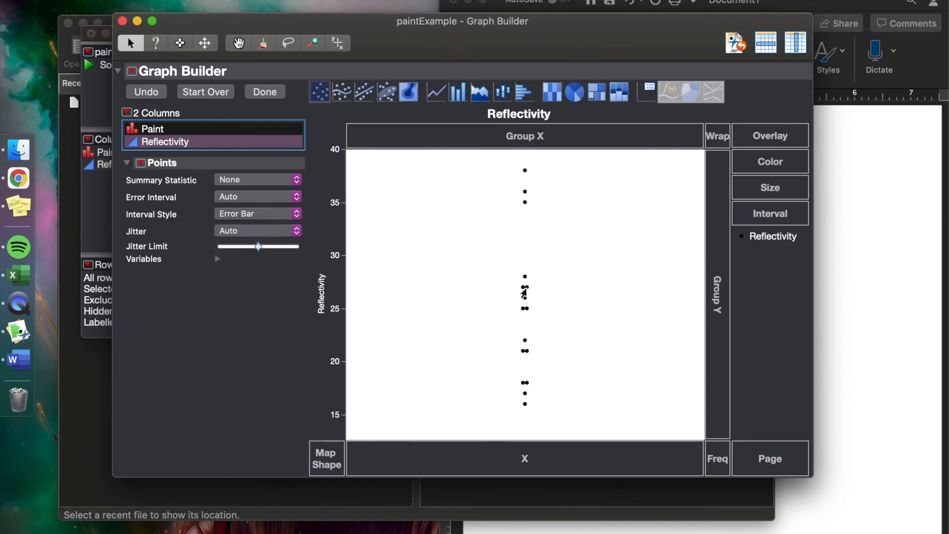
mouse_move(524, 292)
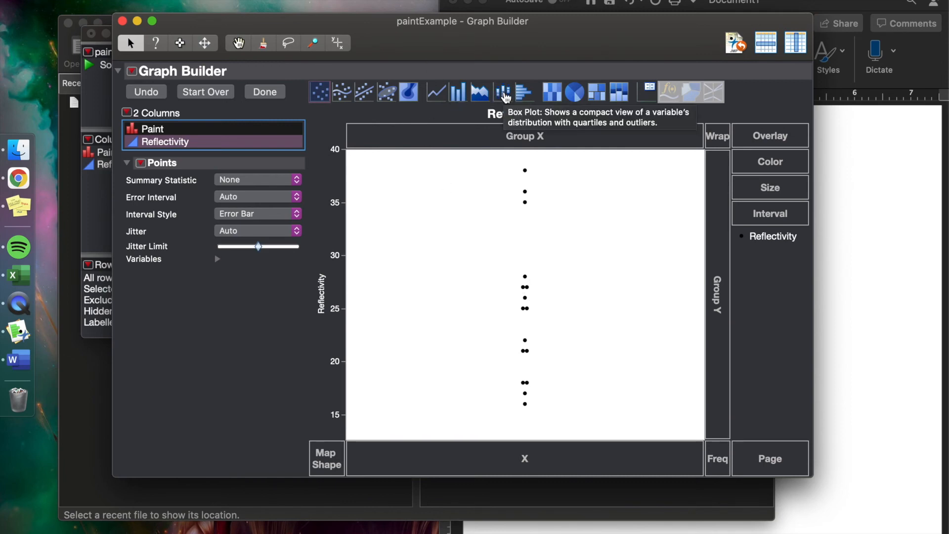
Show Reflectivity as a single box plot spanning roughly 16 to 38.
left_click(503, 92)
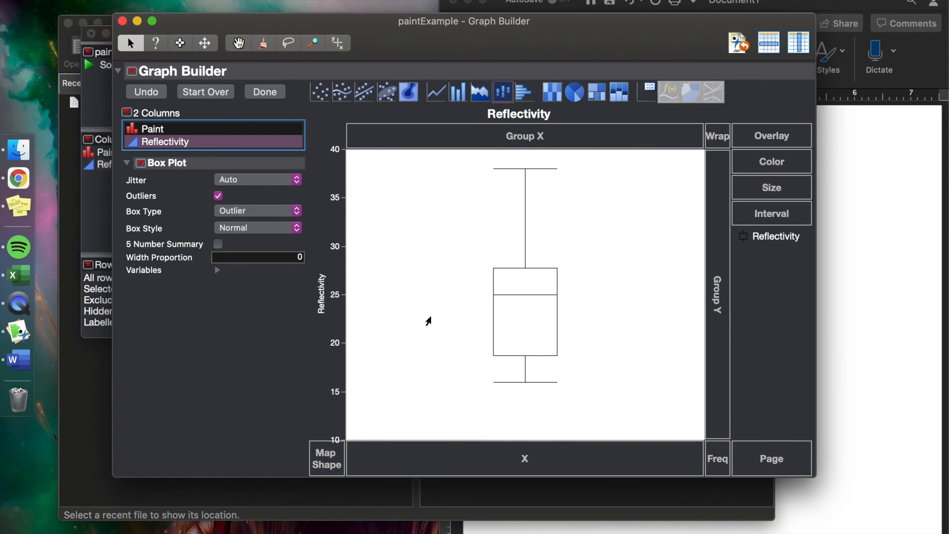
mouse_move(530, 298)
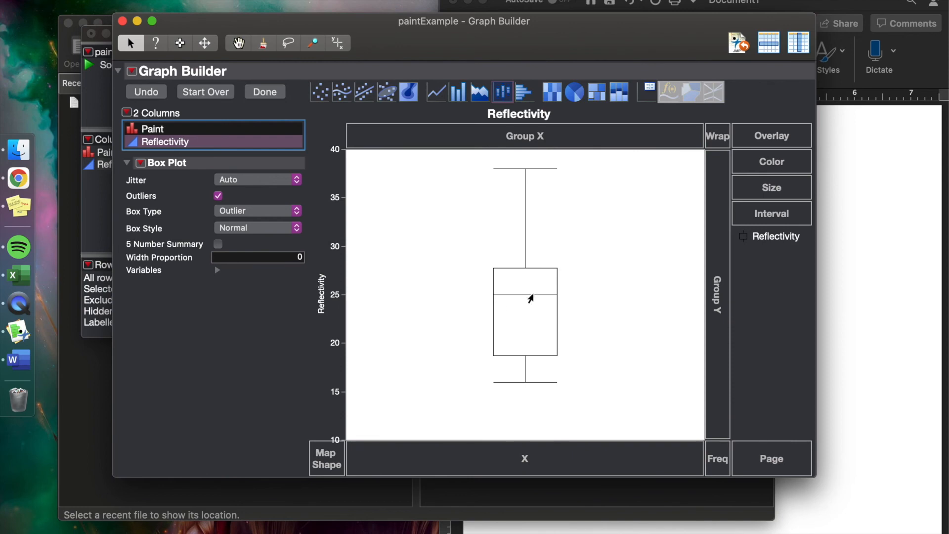
mouse_move(529, 298)
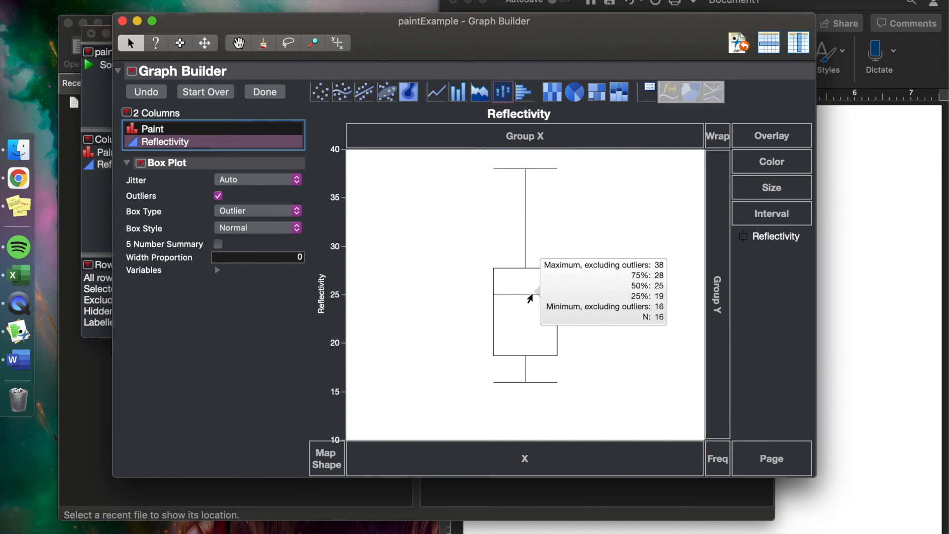
mouse_move(522, 301)
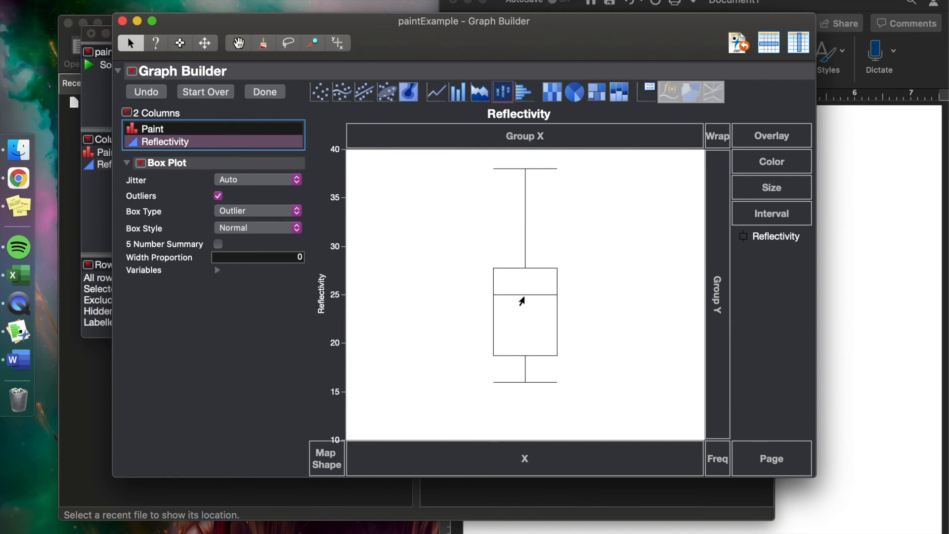
mouse_move(522, 301)
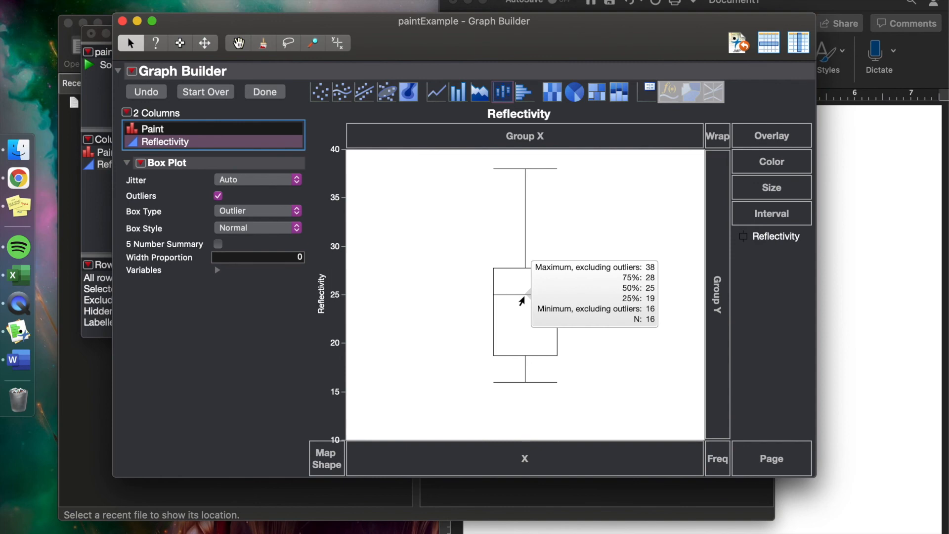
mouse_move(466, 289)
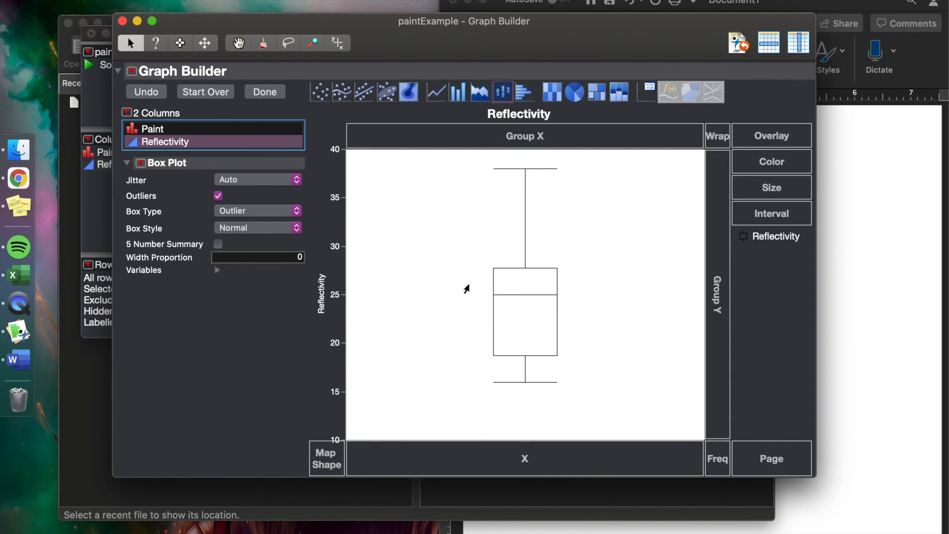
Add a points layer showing the mean Reflectivity over the box plot.
right_click(524, 279)
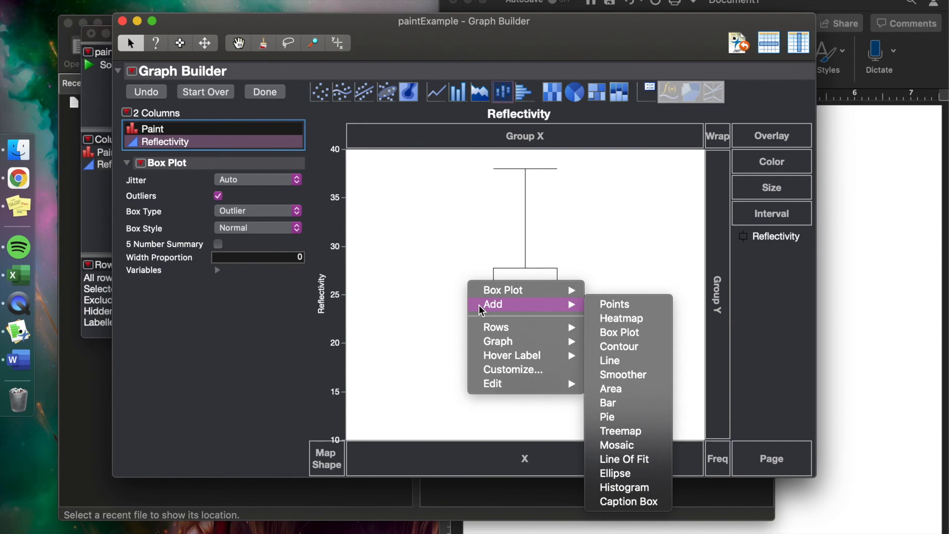
left_click(614, 303)
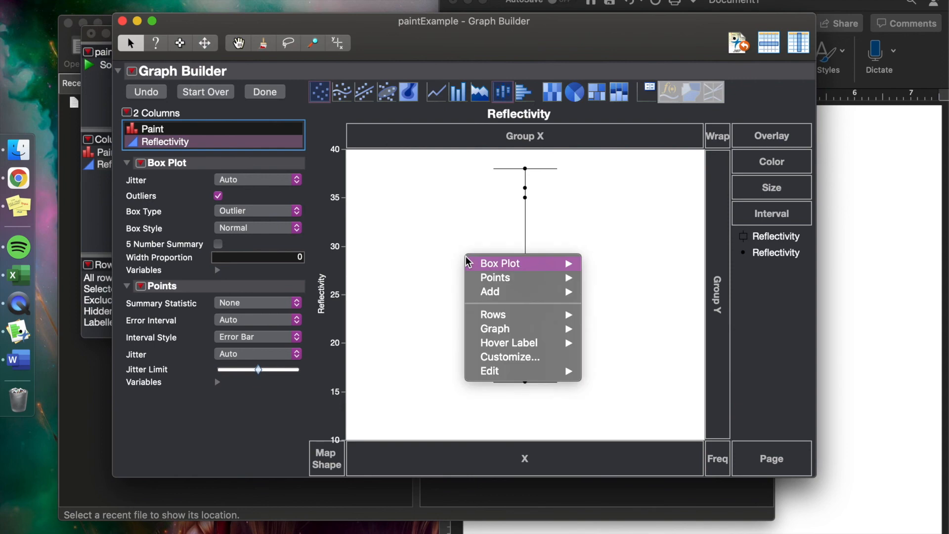
mouse_move(495, 277)
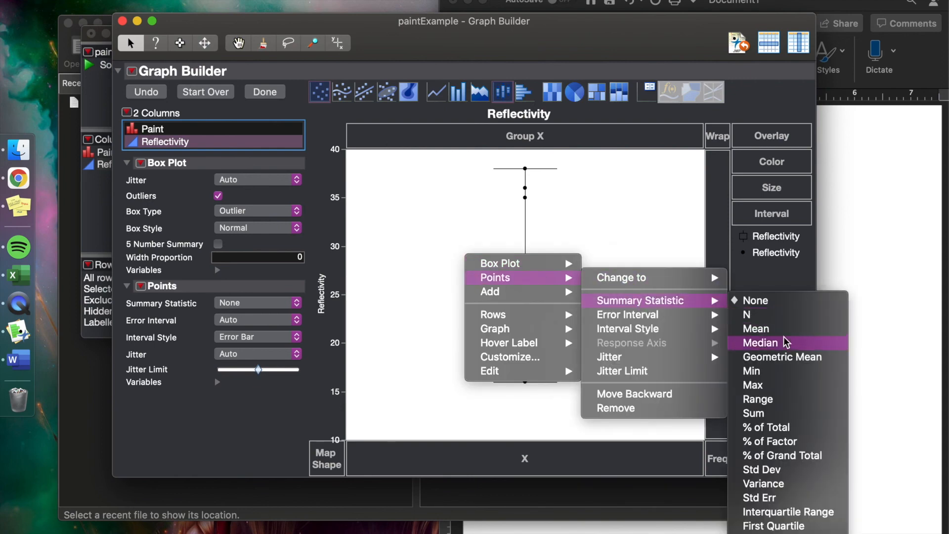
left_click(755, 329)
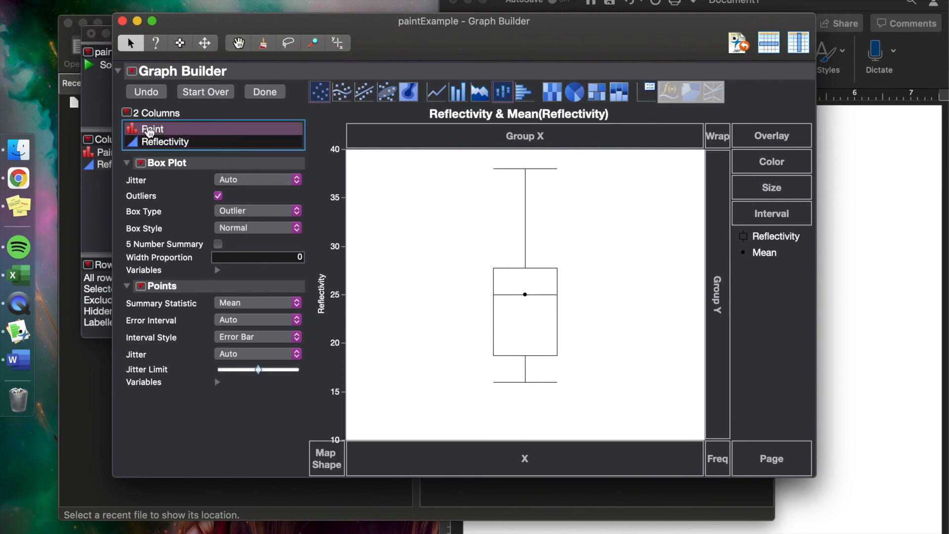
Split the box plots by Paint (P1–P4) on the horizontal axis and finish the graph.
left_click_drag(152, 129, 524, 457)
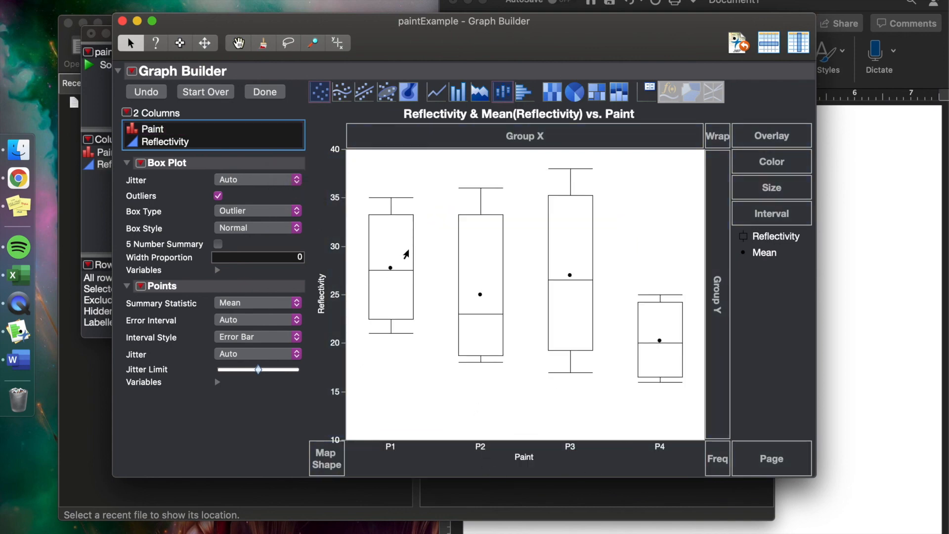
mouse_move(652, 301)
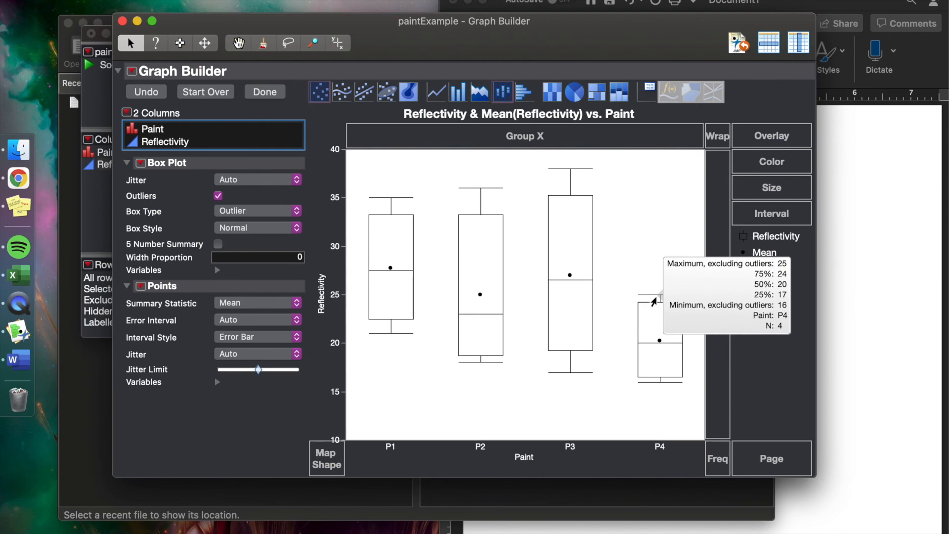
mouse_move(249, 99)
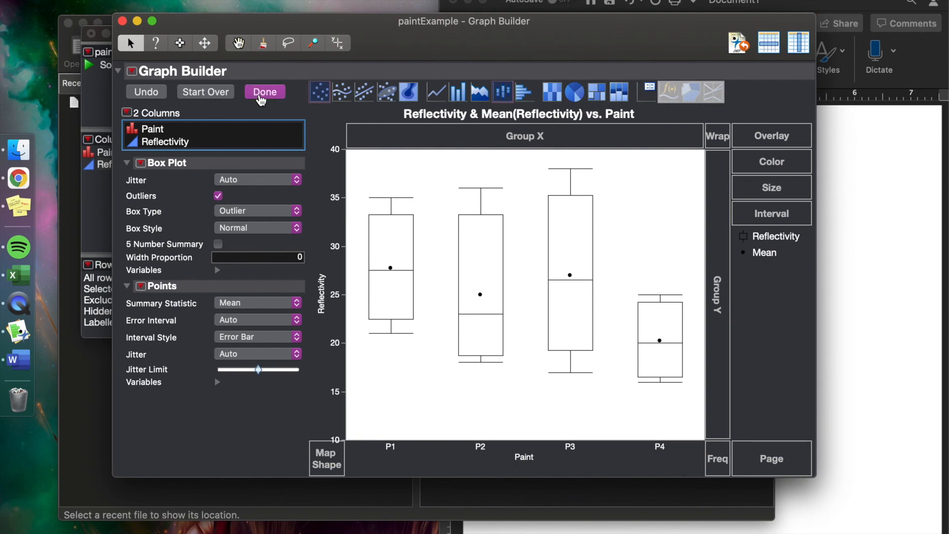
left_click(264, 91)
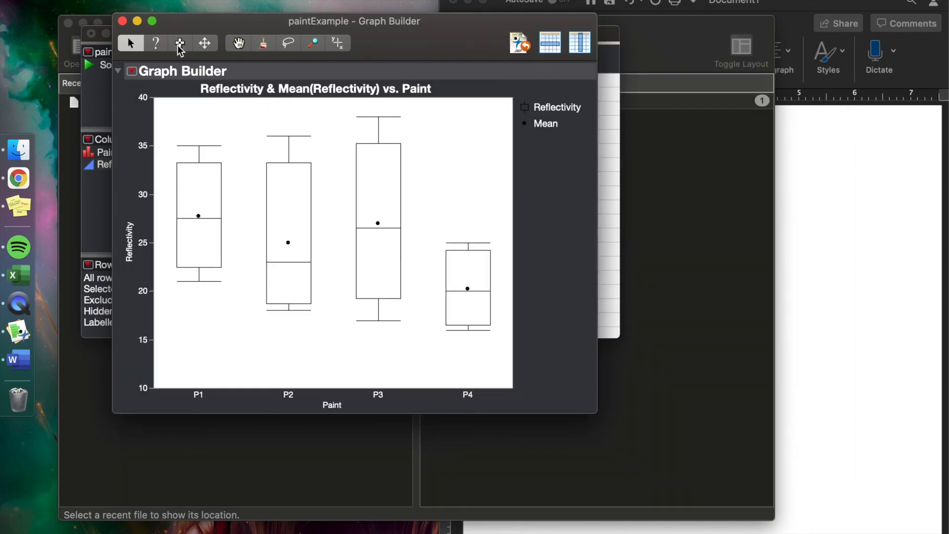
mouse_move(180, 42)
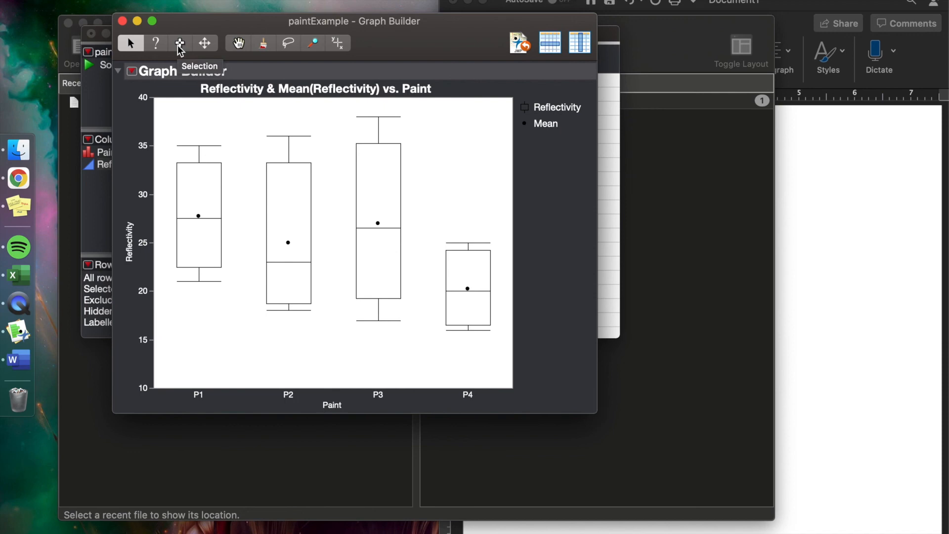
Copy the box-plot graph by Paint and paste it into Word below the statistics table.
left_click(180, 42)
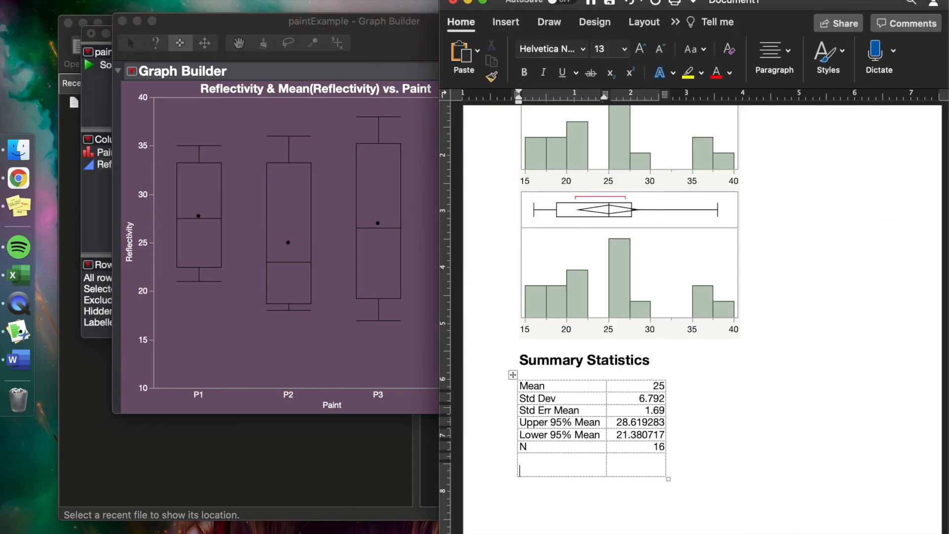
left_click(644, 484)
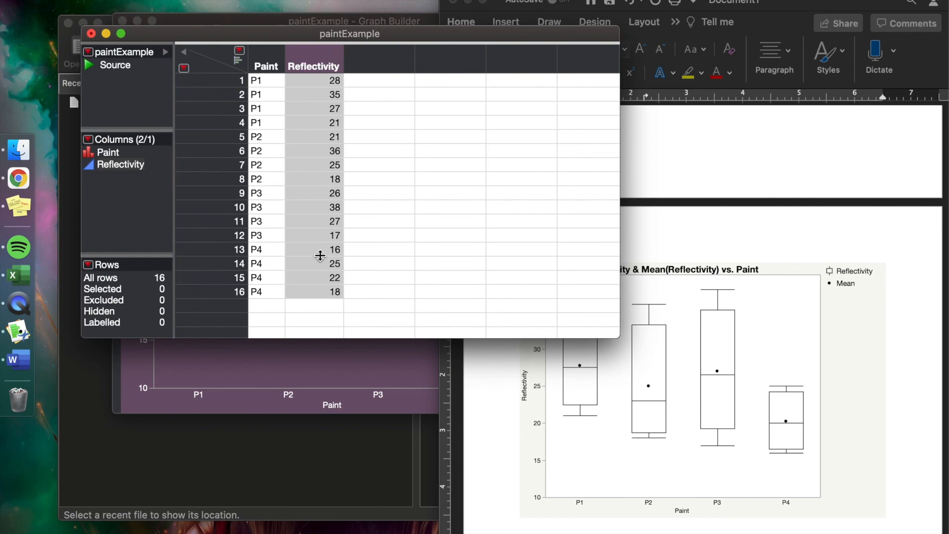
mouse_move(293, 339)
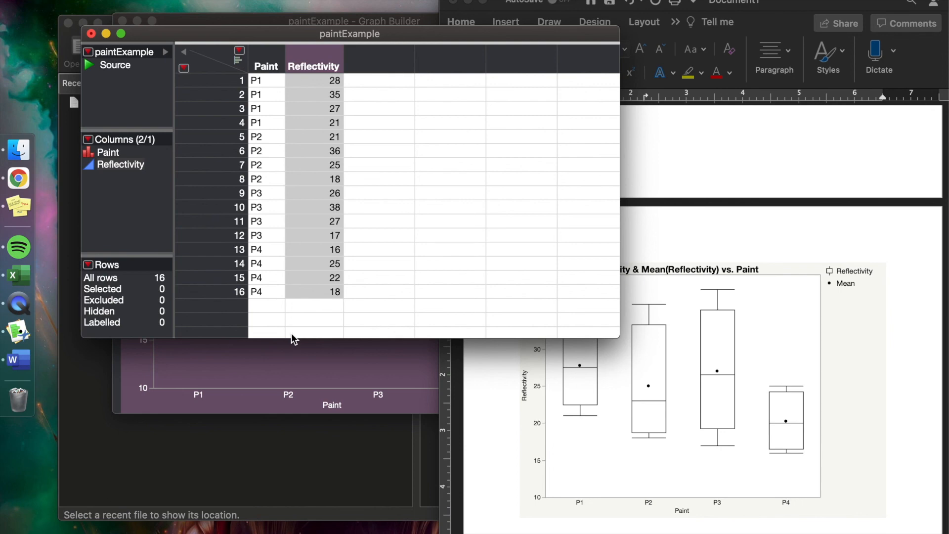